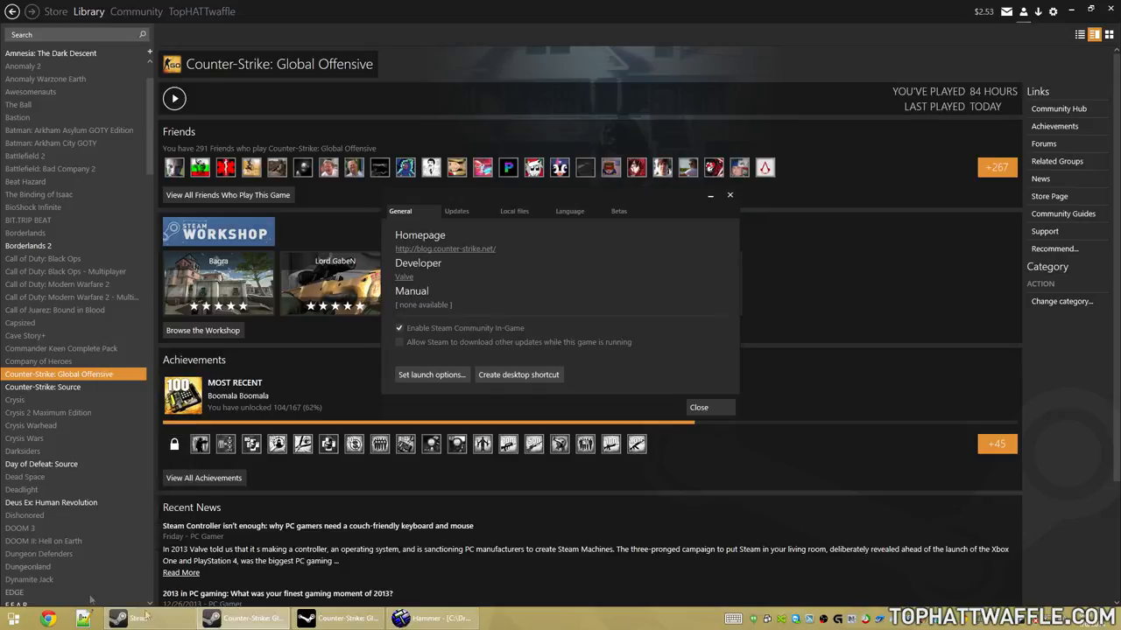
# Close the CS:GO Properties dialog, filter the Steam library to Tools, and move the authoring tools launcher.
pyautogui.click(431, 375)
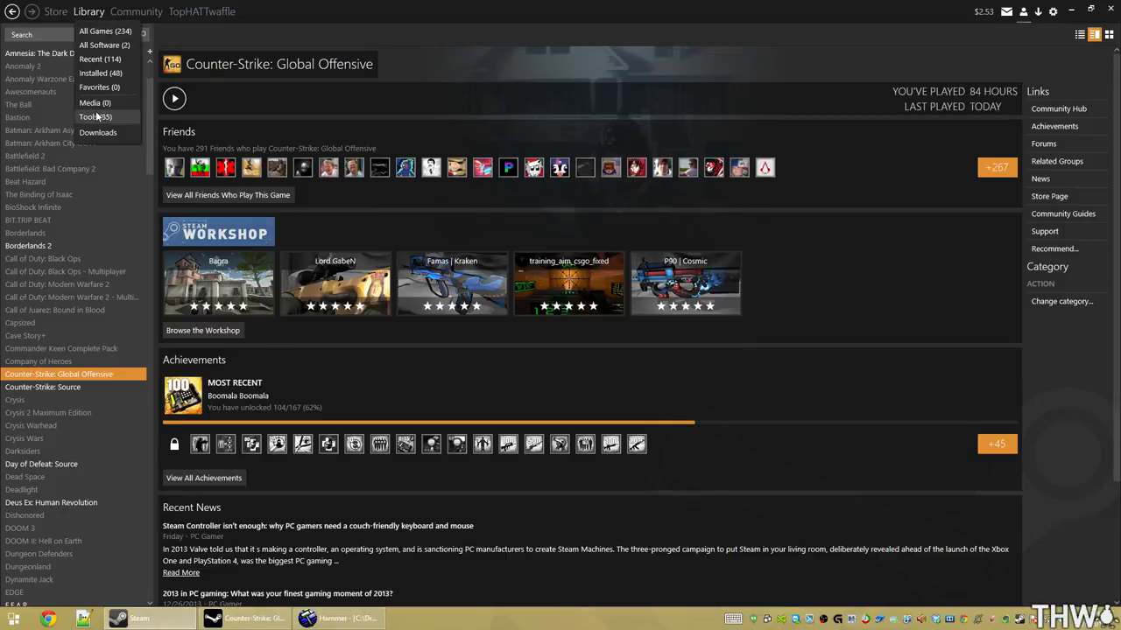
pyautogui.click(91, 117)
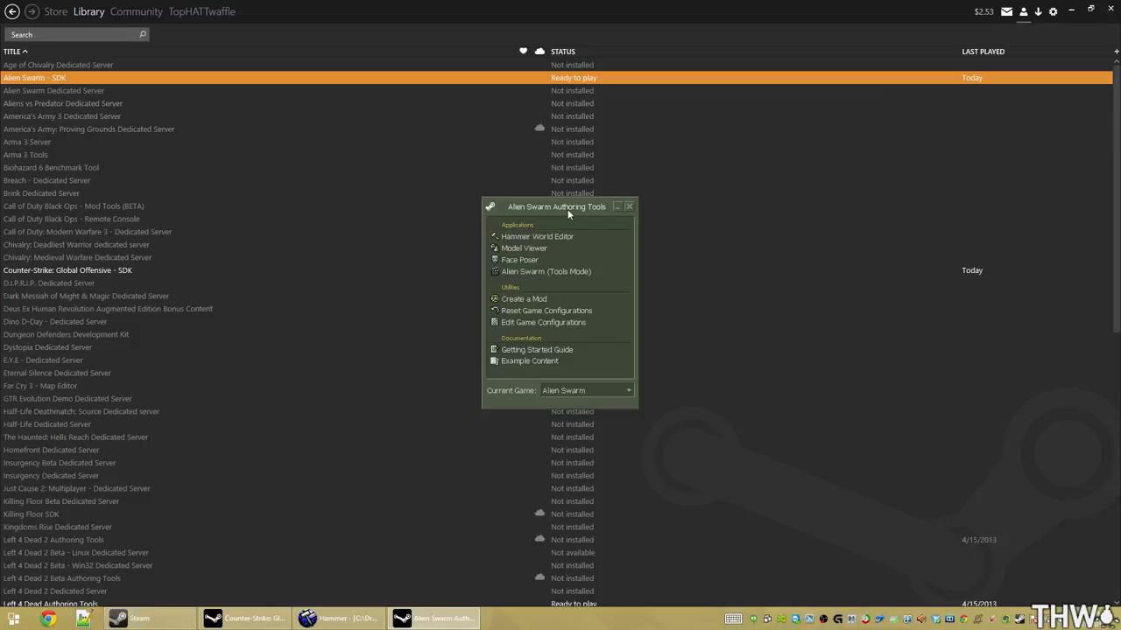
pyautogui.moveTo(557, 206); pyautogui.dragTo(576, 204)
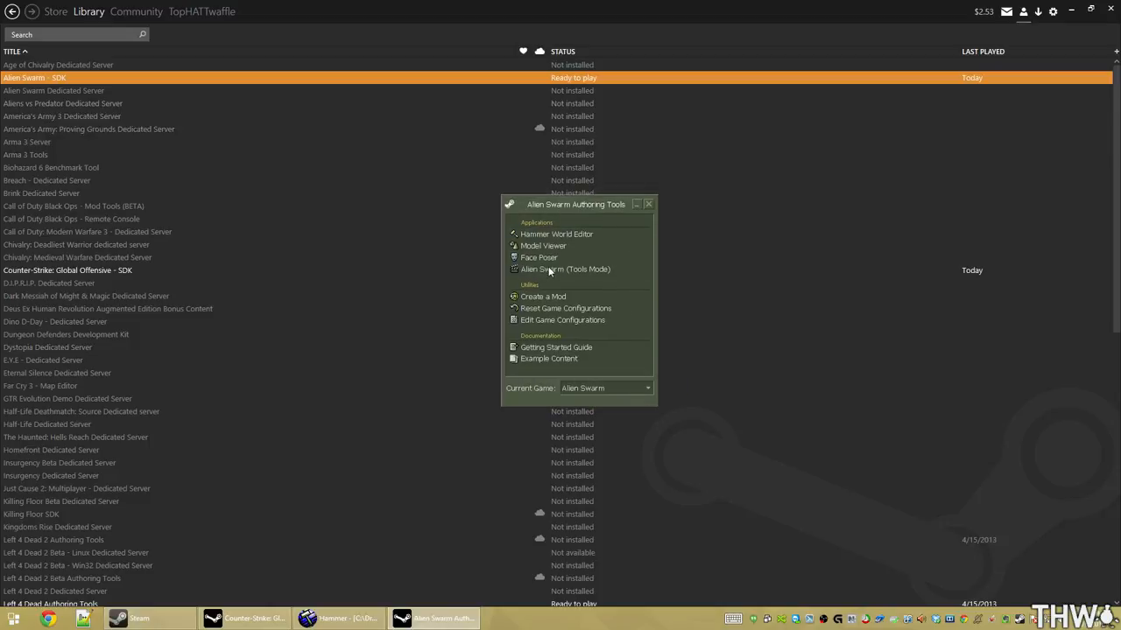
pyautogui.moveTo(539, 274)
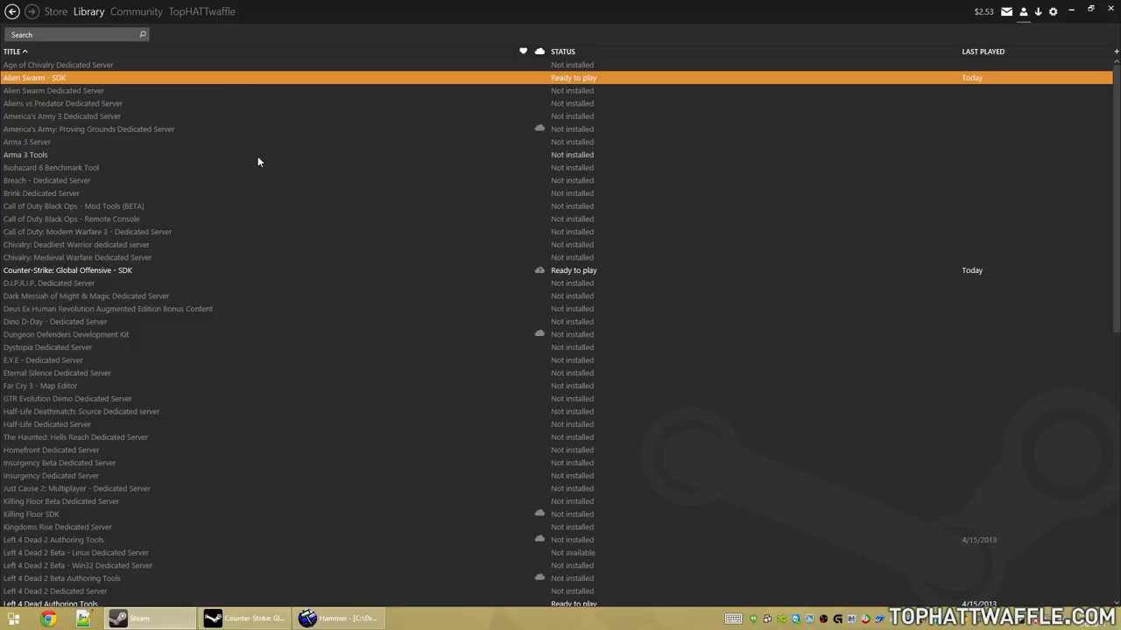
pyautogui.moveTo(254, 157)
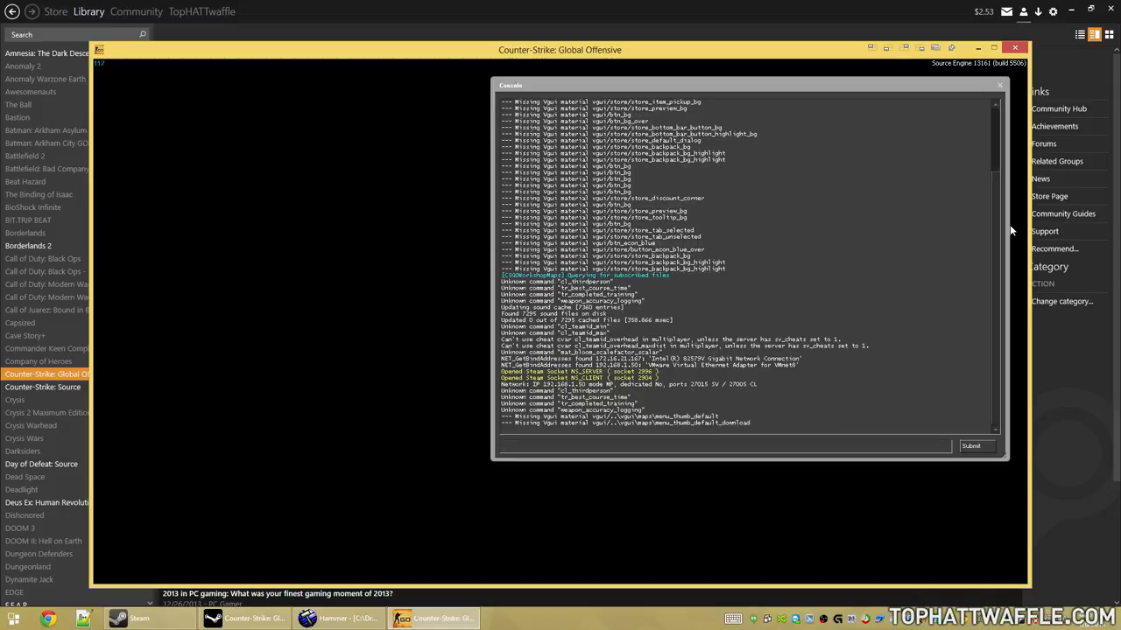
# Enter a 'maps' command in the CS:GO developer console.
pyautogui.click(999, 85)
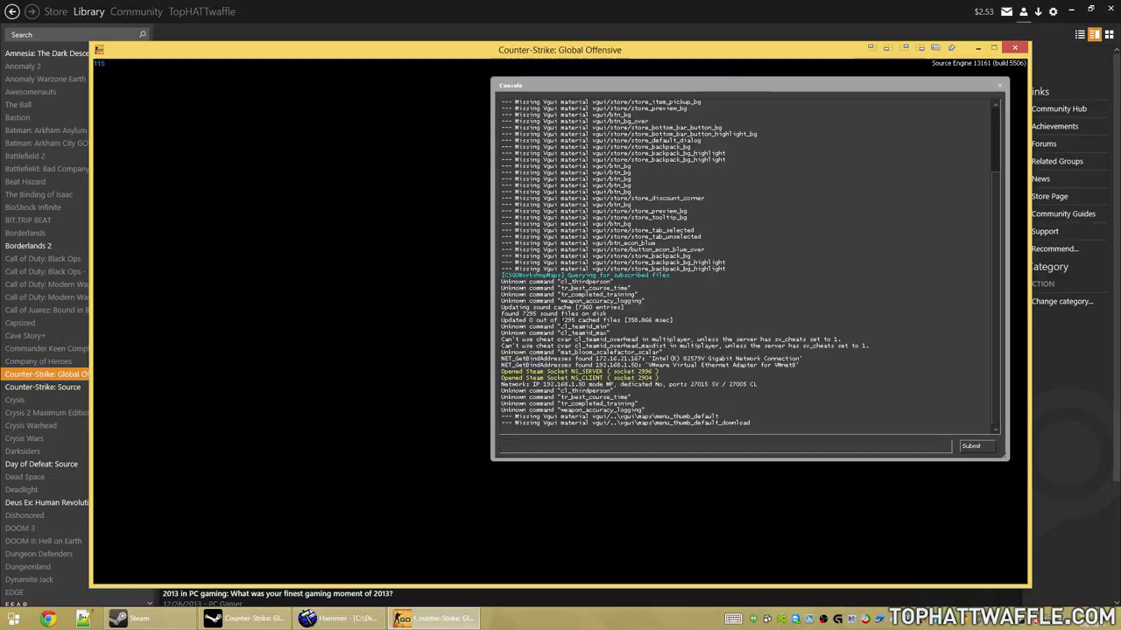
pyautogui.write('map')
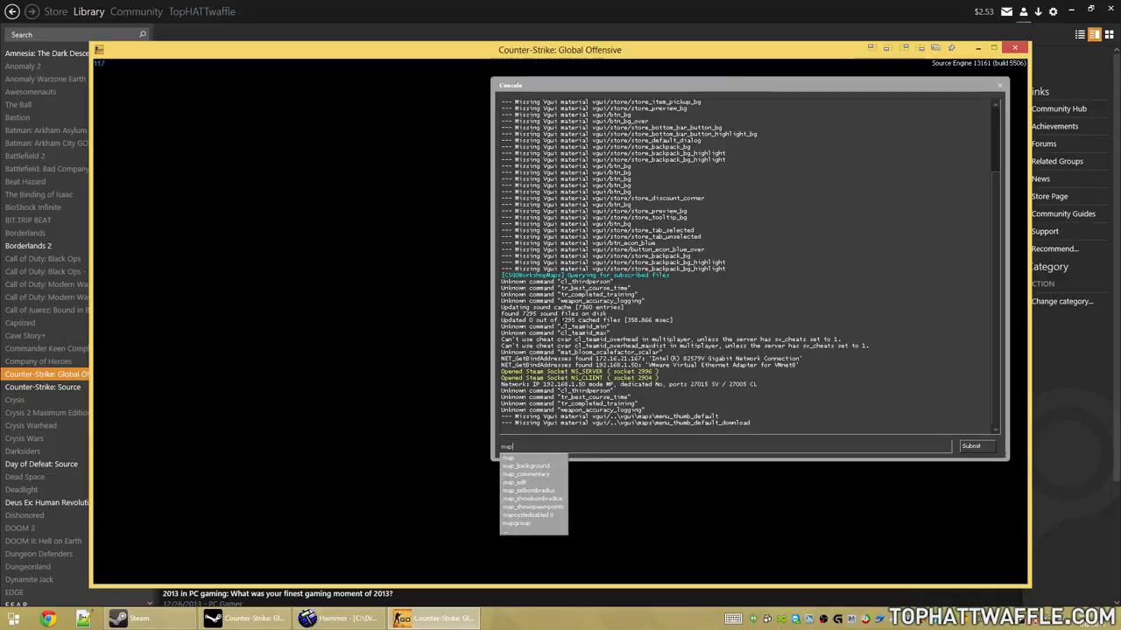
pyautogui.write('s')
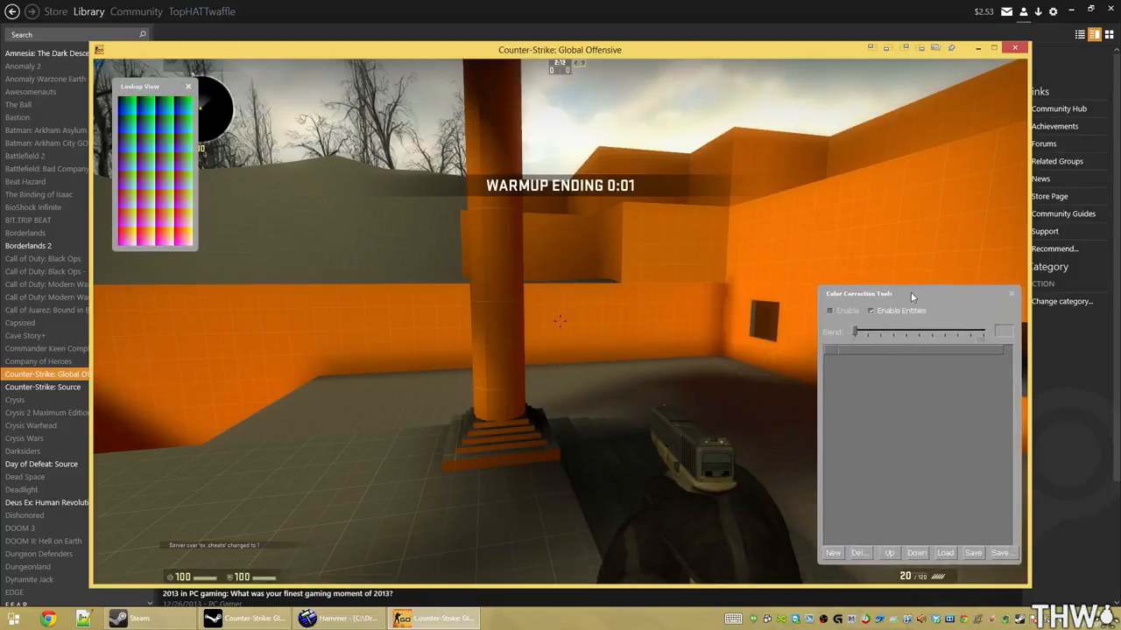
# Move the Color Correction Tools panel into place and tick its Enable checkbox.
pyautogui.moveTo(910, 293); pyautogui.dragTo(912, 311)
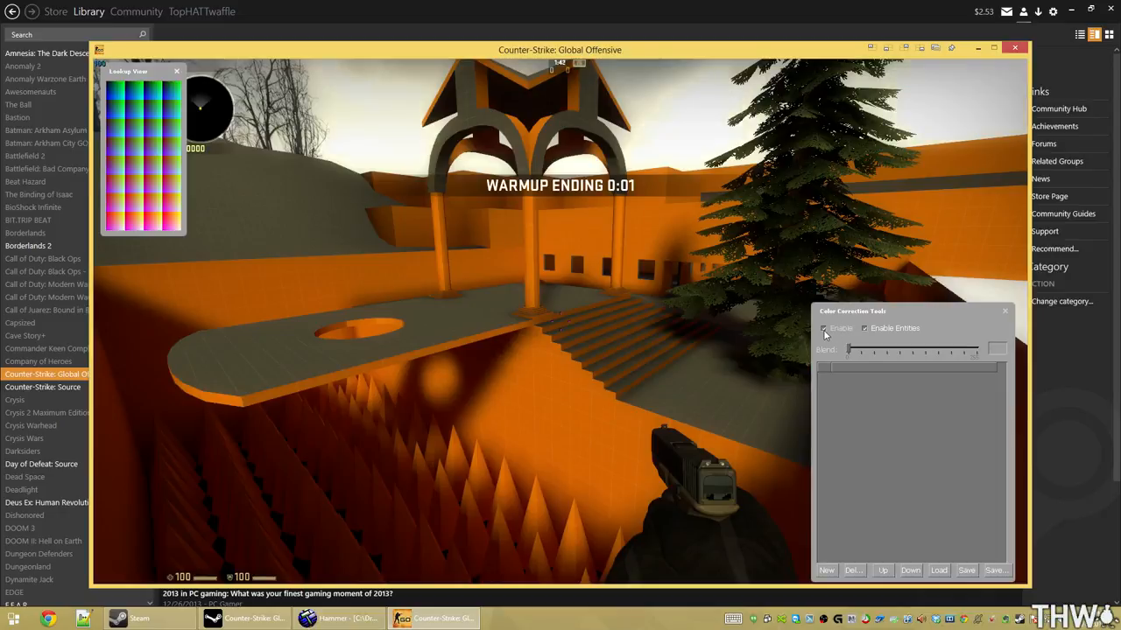
pyautogui.click(824, 329)
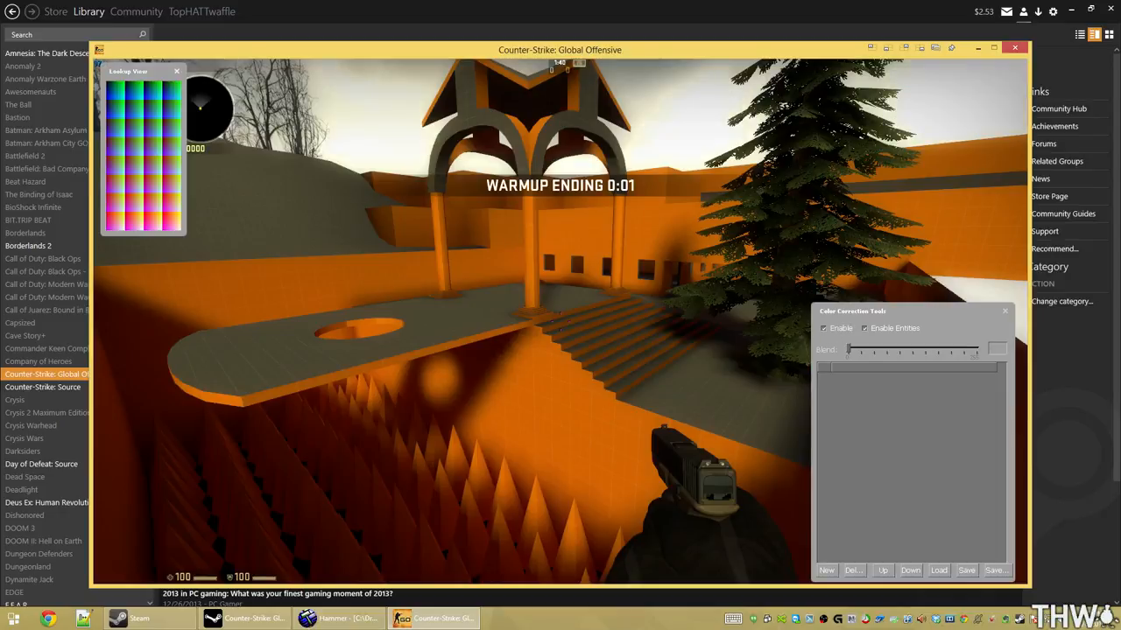
pyautogui.click(823, 328)
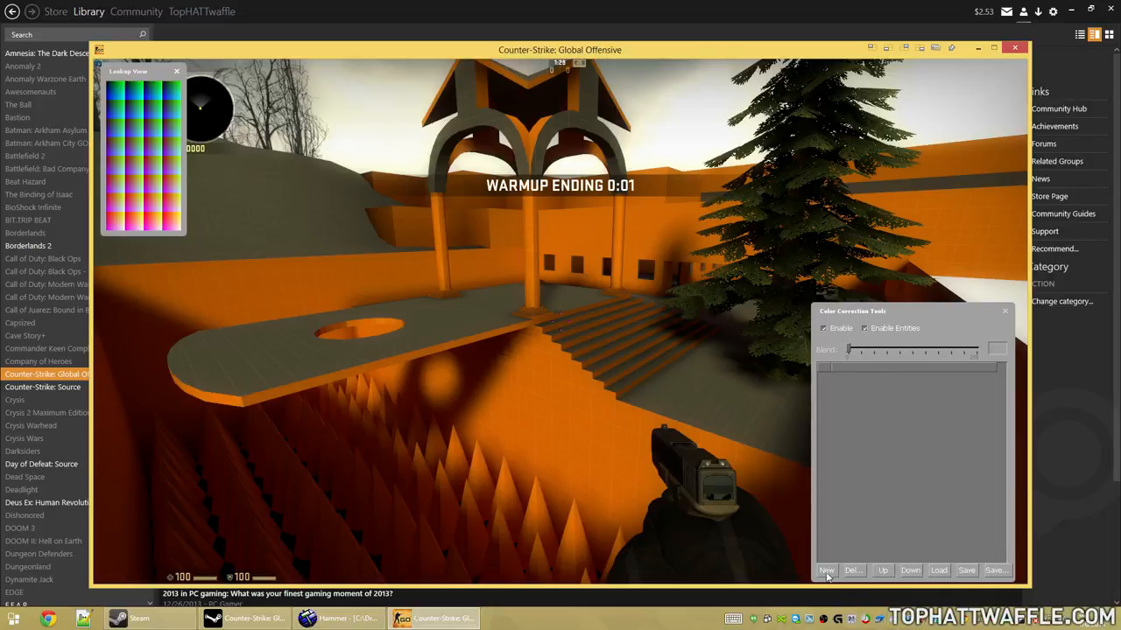
# Start a new correction layer using the Selected HSV Tool operation and focus its name field.
pyautogui.click(826, 570)
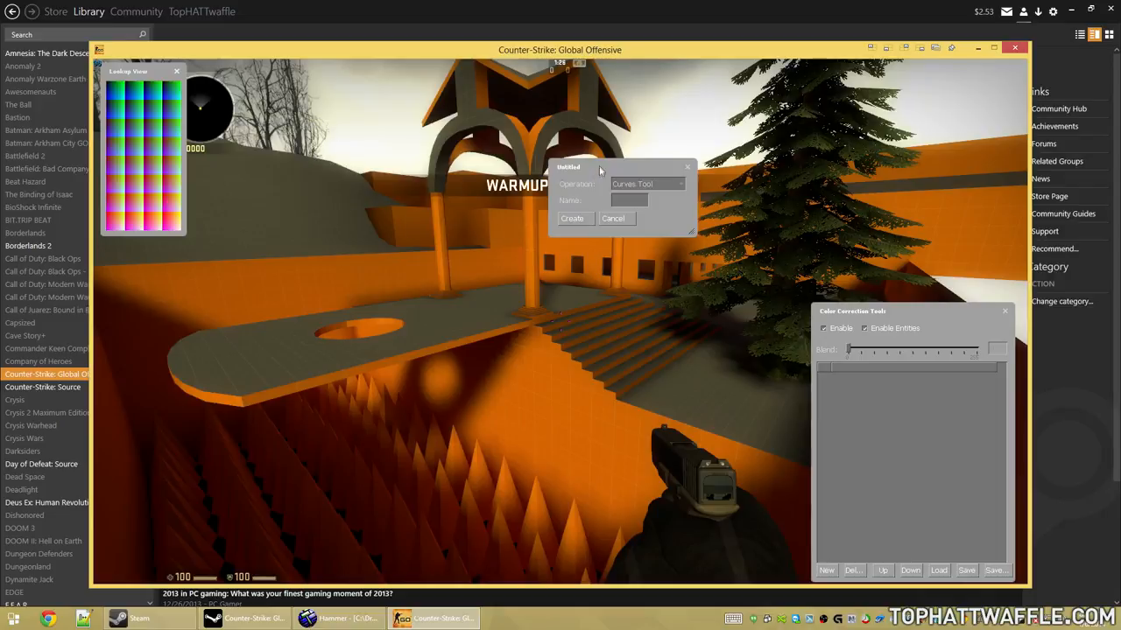
pyautogui.click(681, 184)
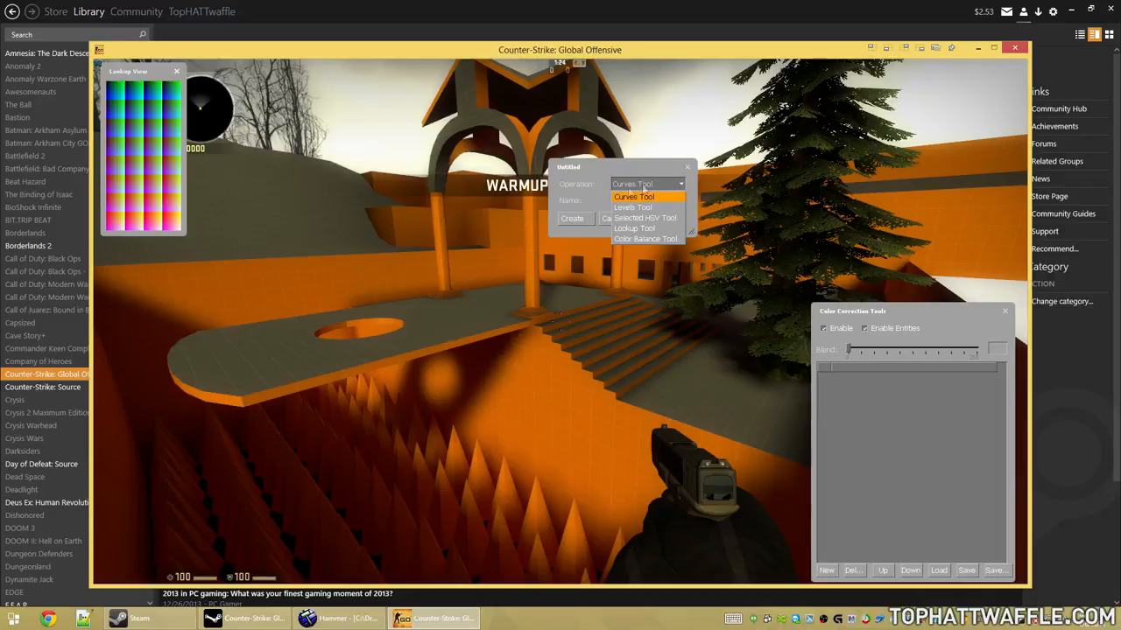
pyautogui.moveTo(634, 229)
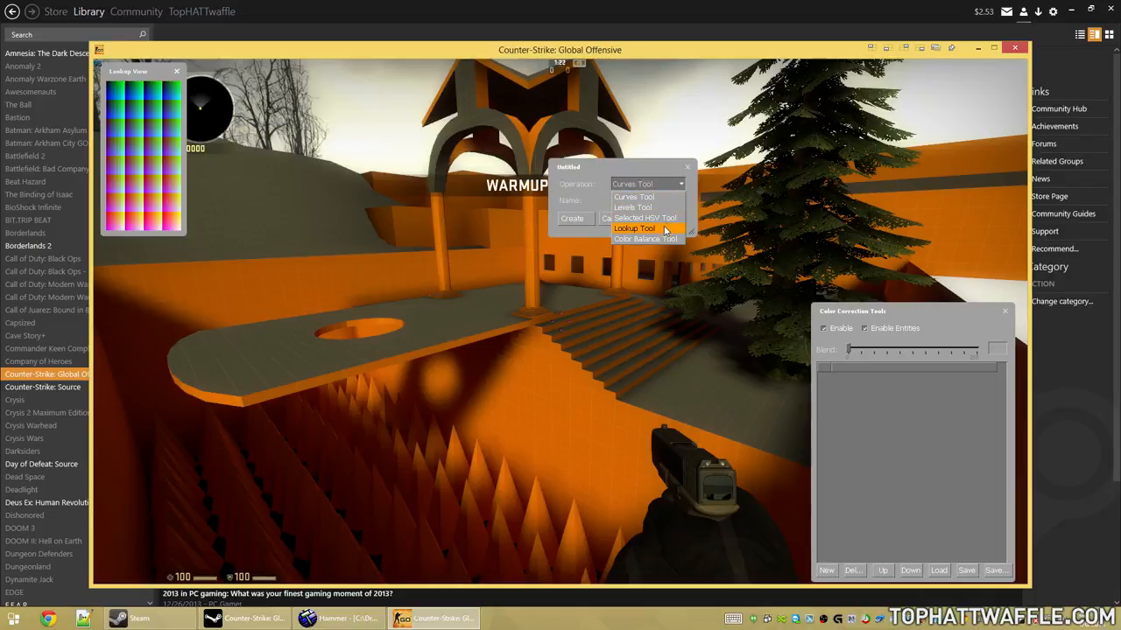
pyautogui.moveTo(633, 196)
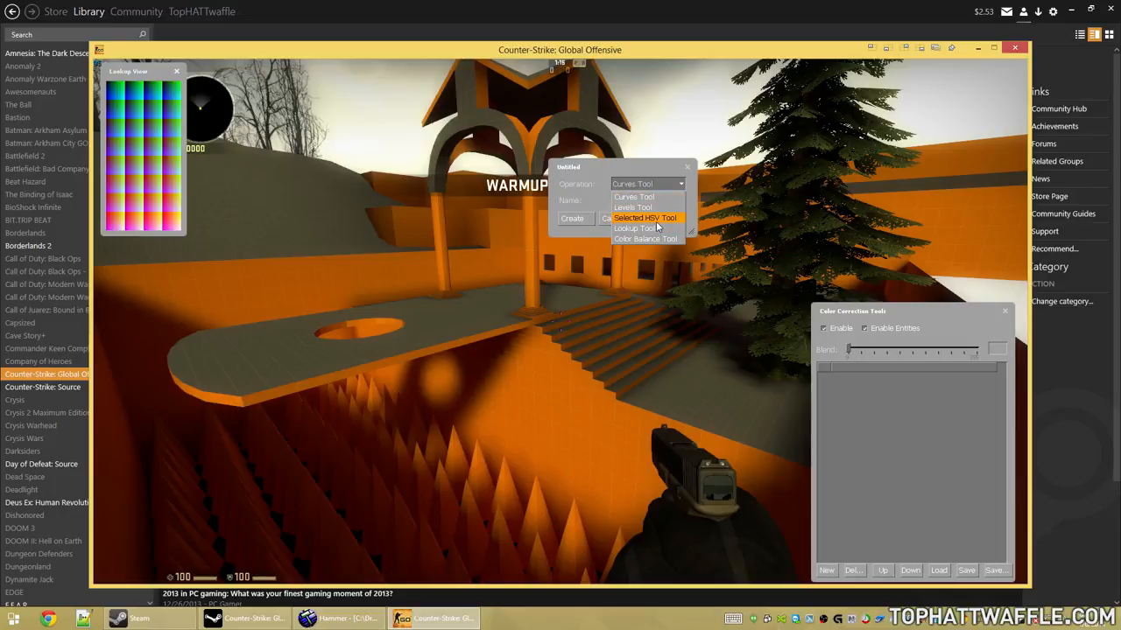
pyautogui.moveTo(645, 239)
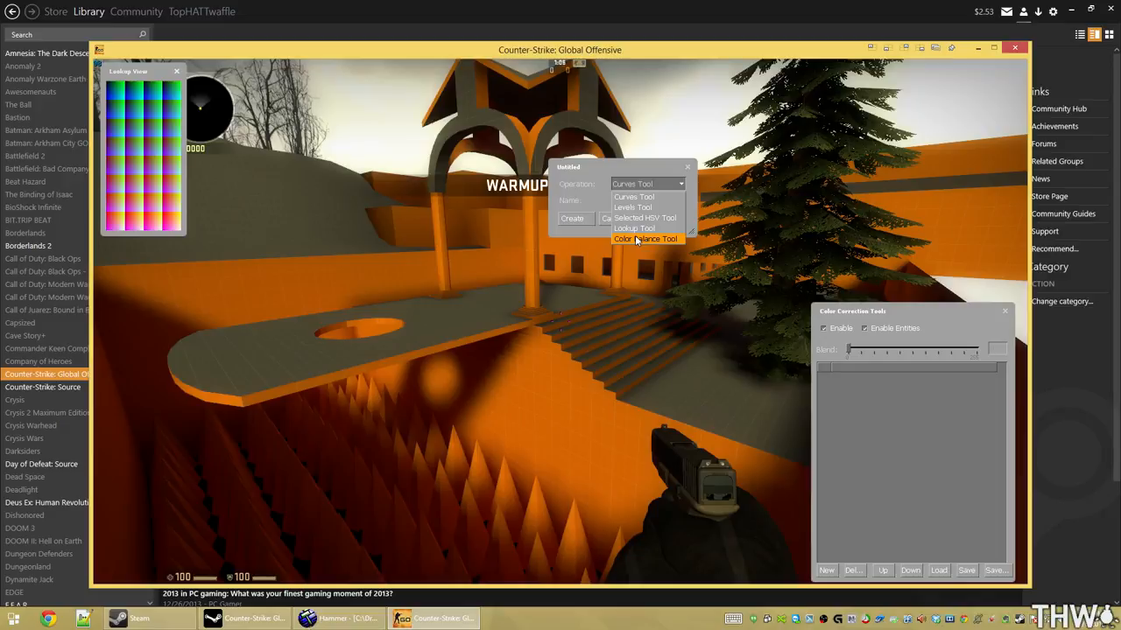
pyautogui.moveTo(633, 229)
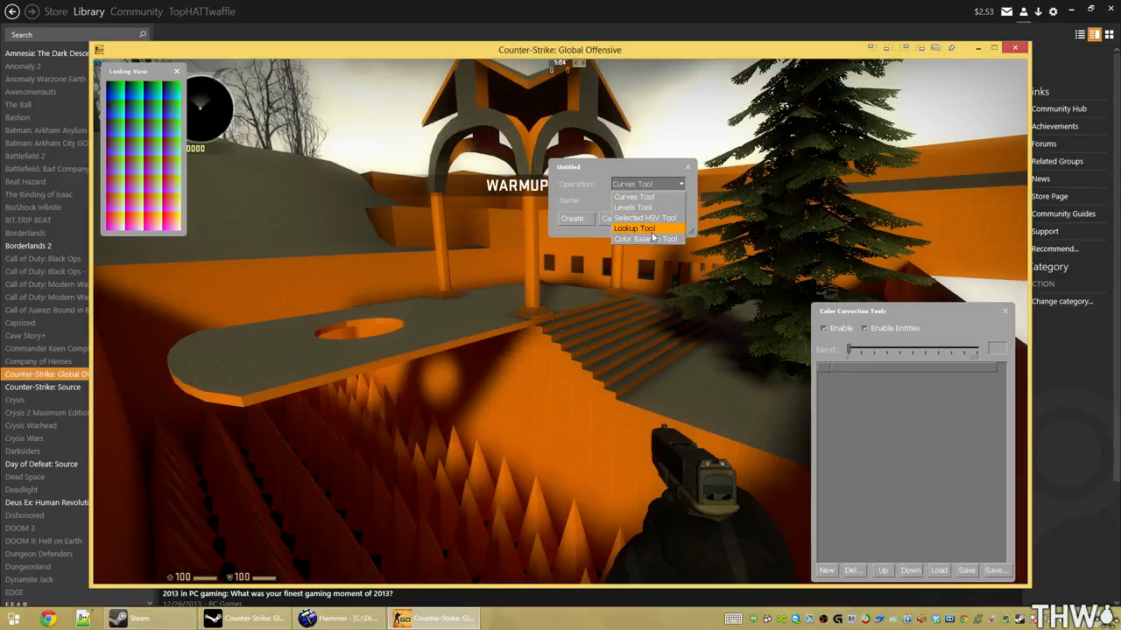
pyautogui.moveTo(631, 219)
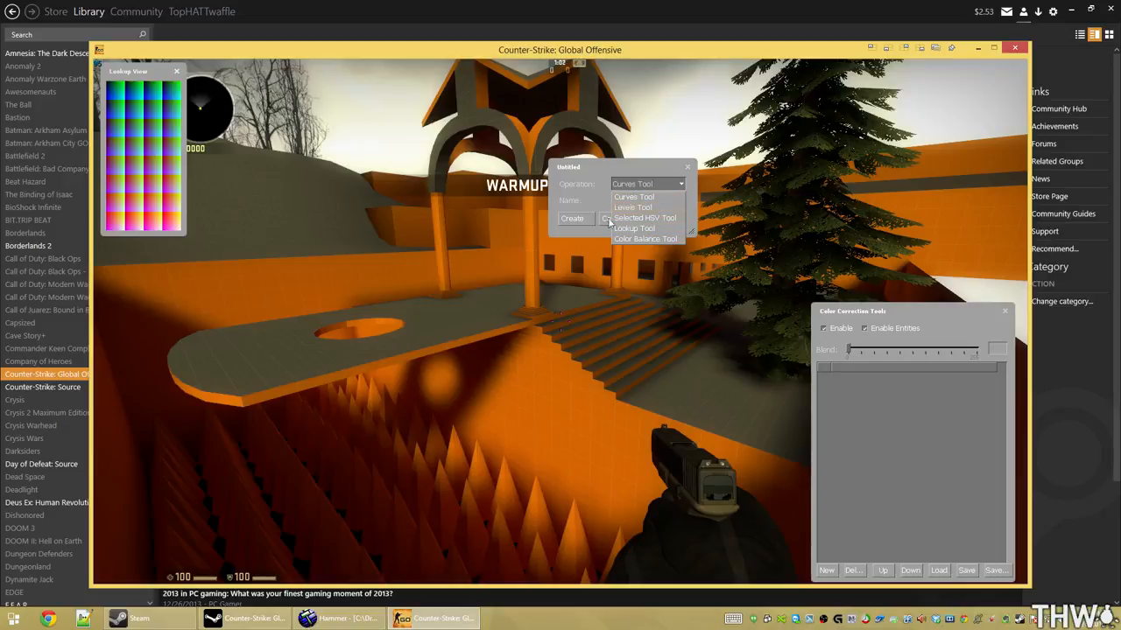
pyautogui.moveTo(645, 217)
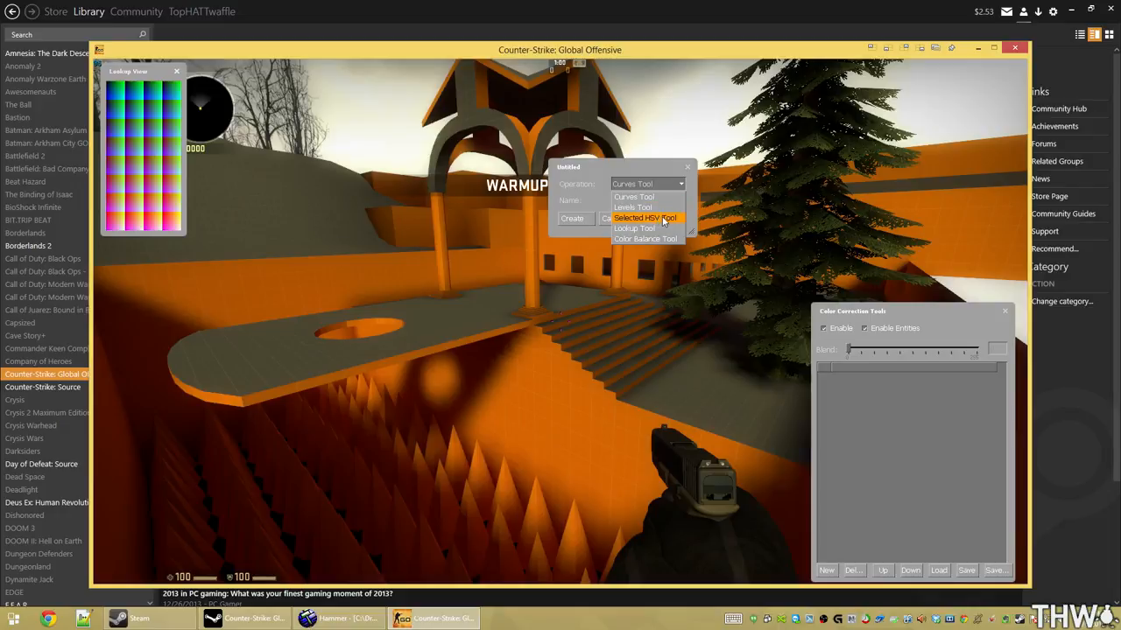
pyautogui.click(645, 217)
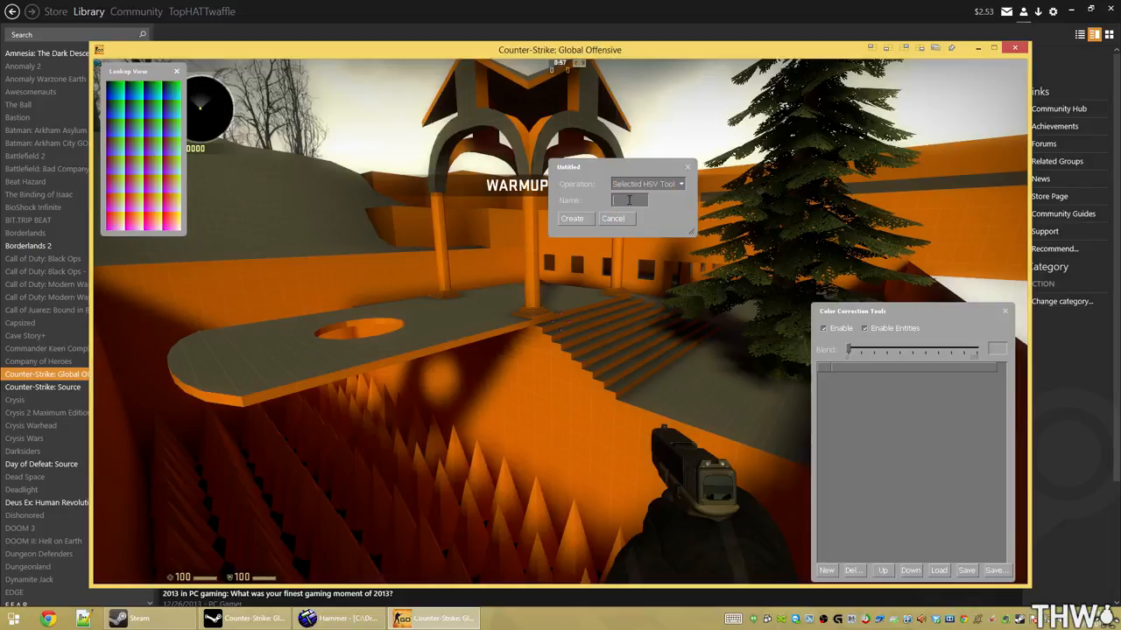
pyautogui.click(573, 219)
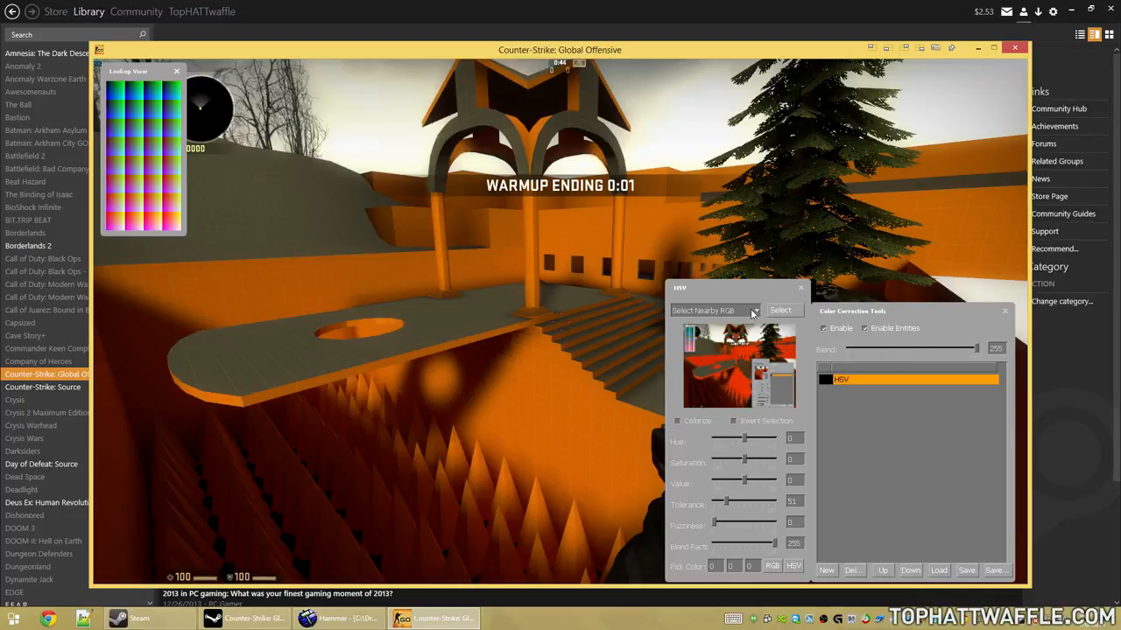
# Make the HSV layer affect all pixels with Hue 0, Saturation -147, Value -19.
pyautogui.click(712, 310)
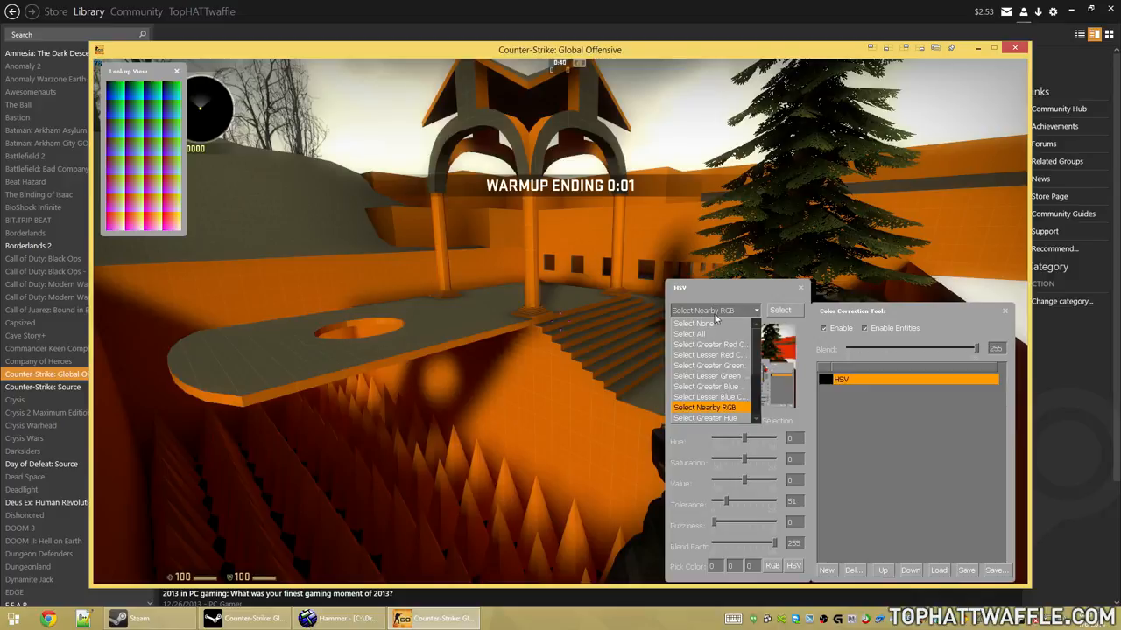
pyautogui.moveTo(689, 333)
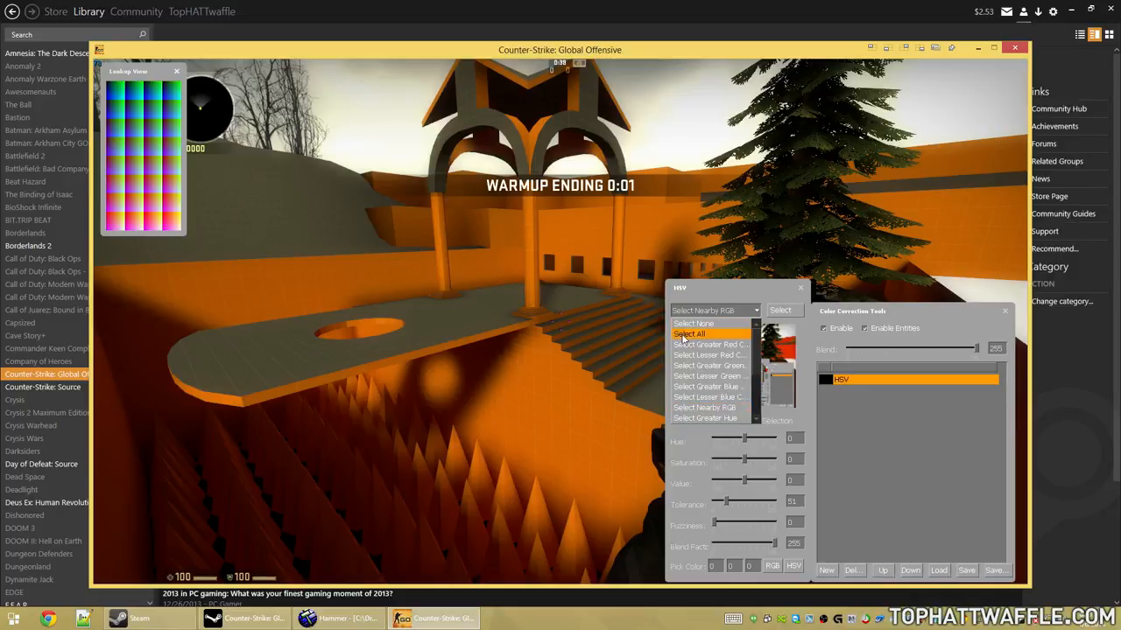
pyautogui.click(690, 334)
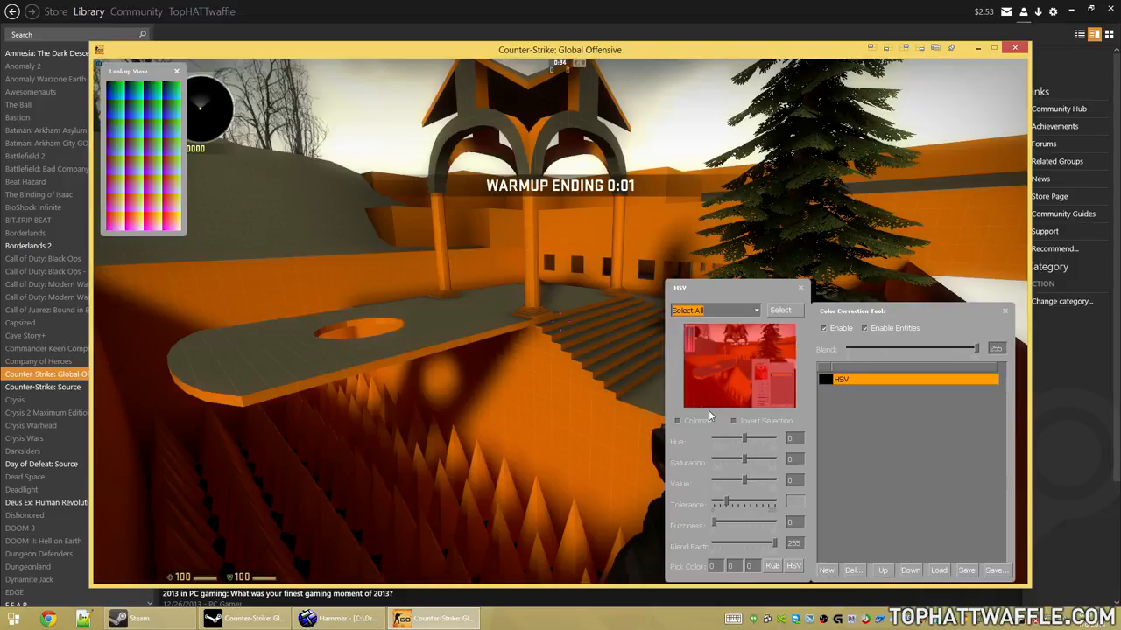
pyautogui.moveTo(722, 425)
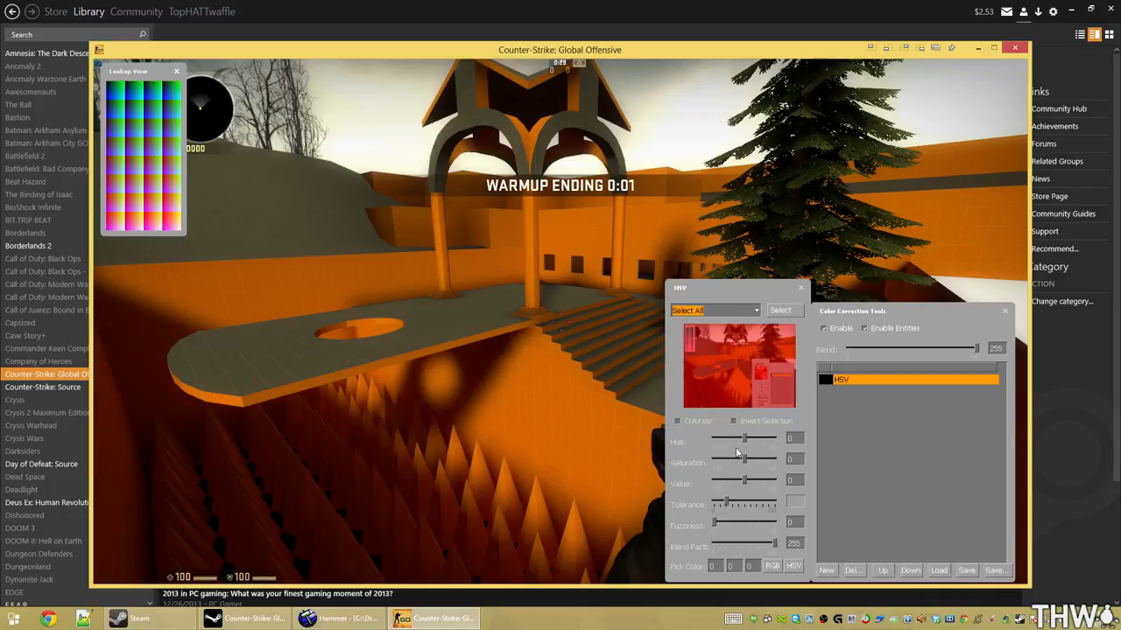
pyautogui.moveTo(732, 501)
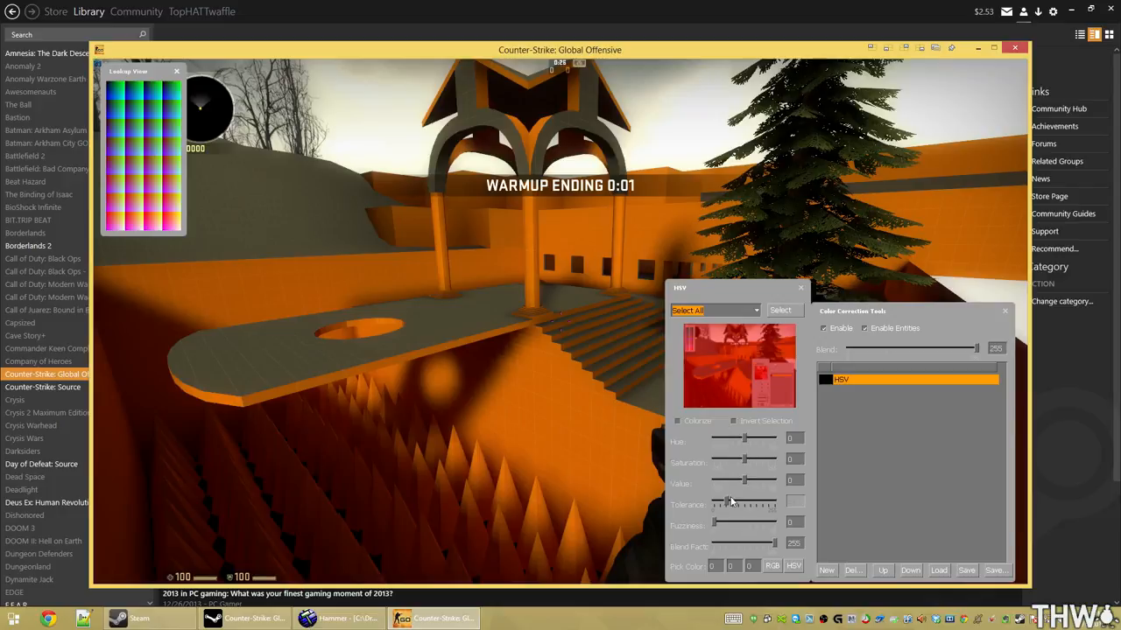
pyautogui.moveTo(744, 438); pyautogui.dragTo(746, 438)
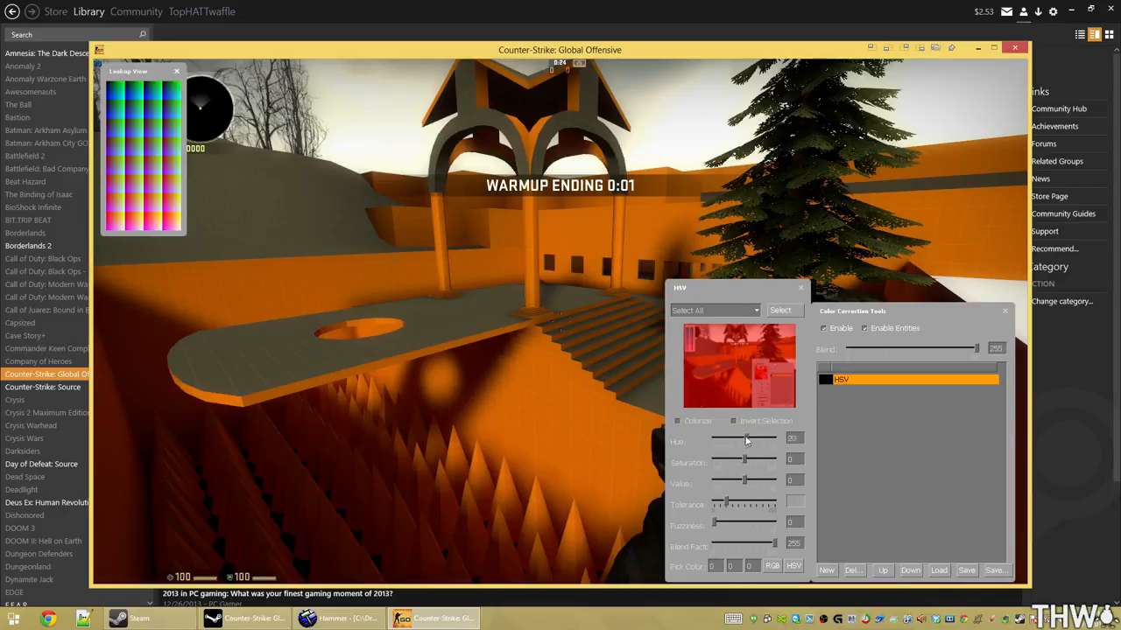
pyautogui.moveTo(745, 439); pyautogui.dragTo(766, 439)
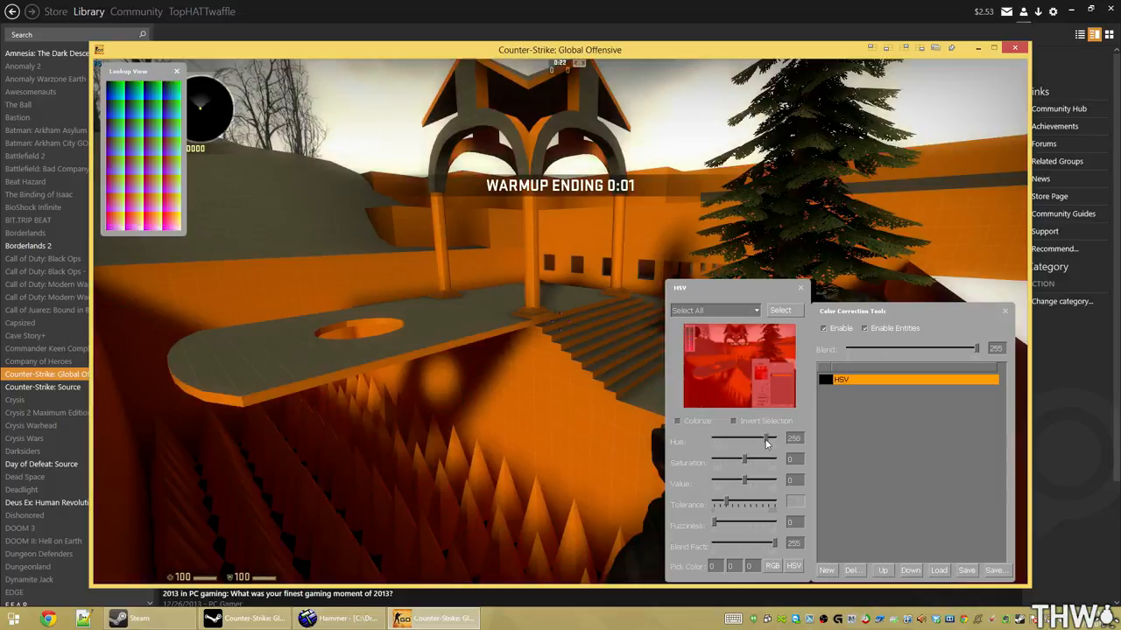
pyautogui.moveTo(768, 438); pyautogui.dragTo(732, 439)
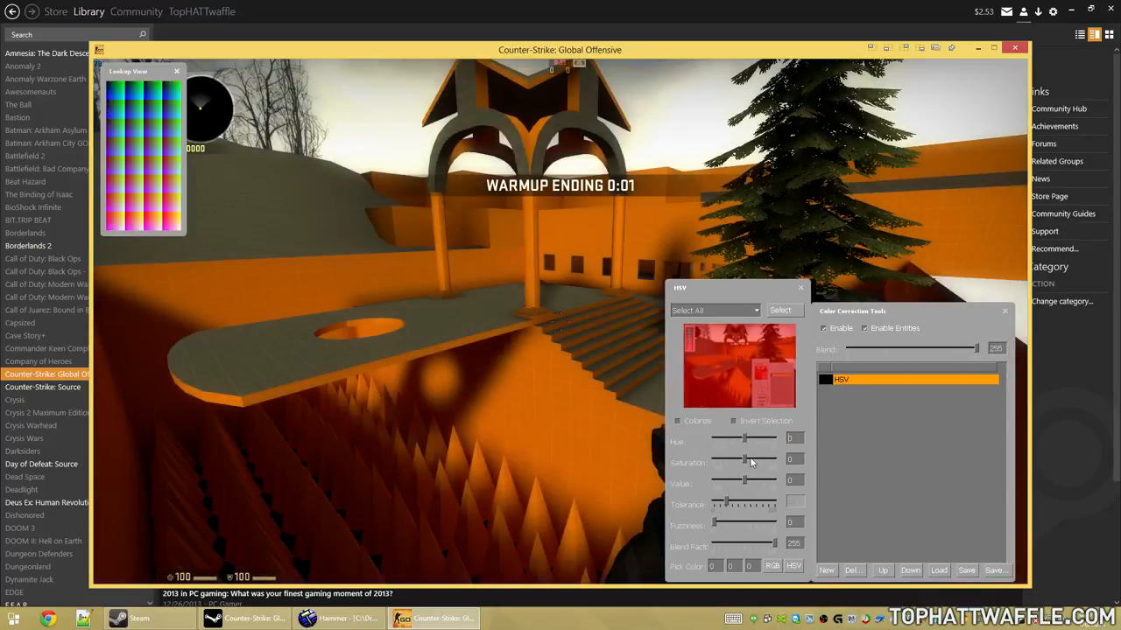
pyautogui.moveTo(761, 461); pyautogui.dragTo(731, 461)
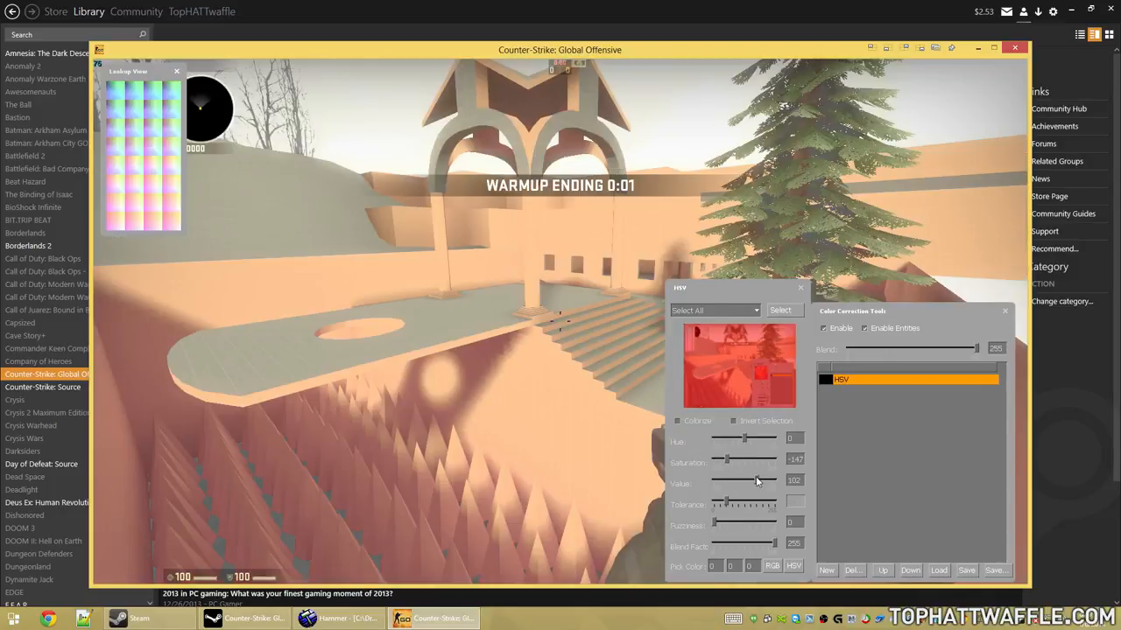
pyautogui.moveTo(757, 481); pyautogui.dragTo(720, 481)
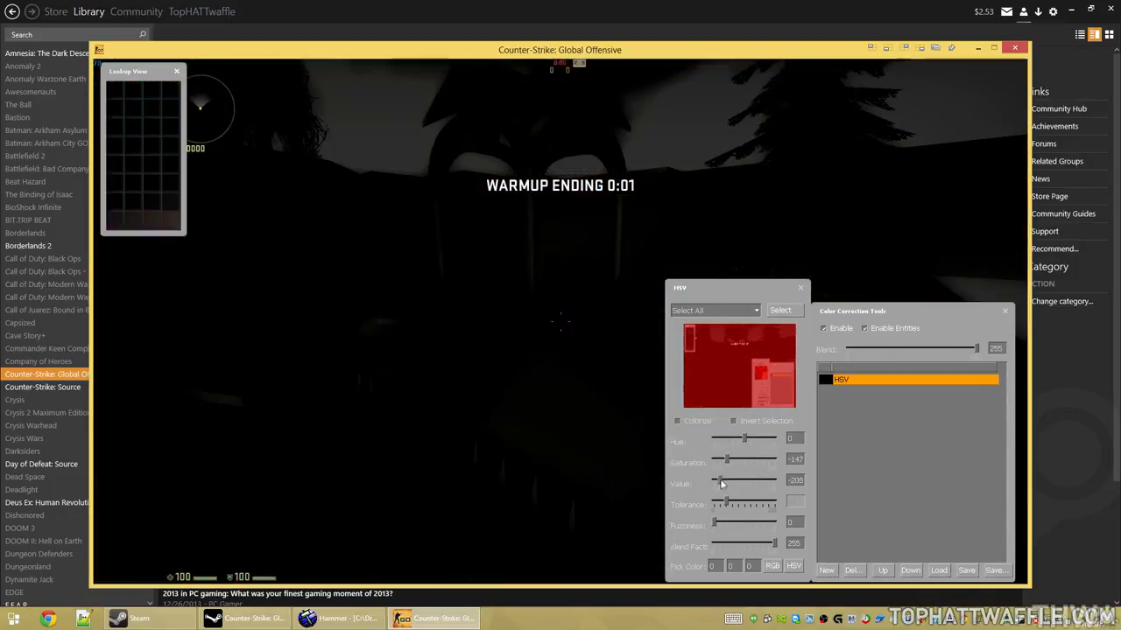
pyautogui.moveTo(720, 480); pyautogui.dragTo(774, 481)
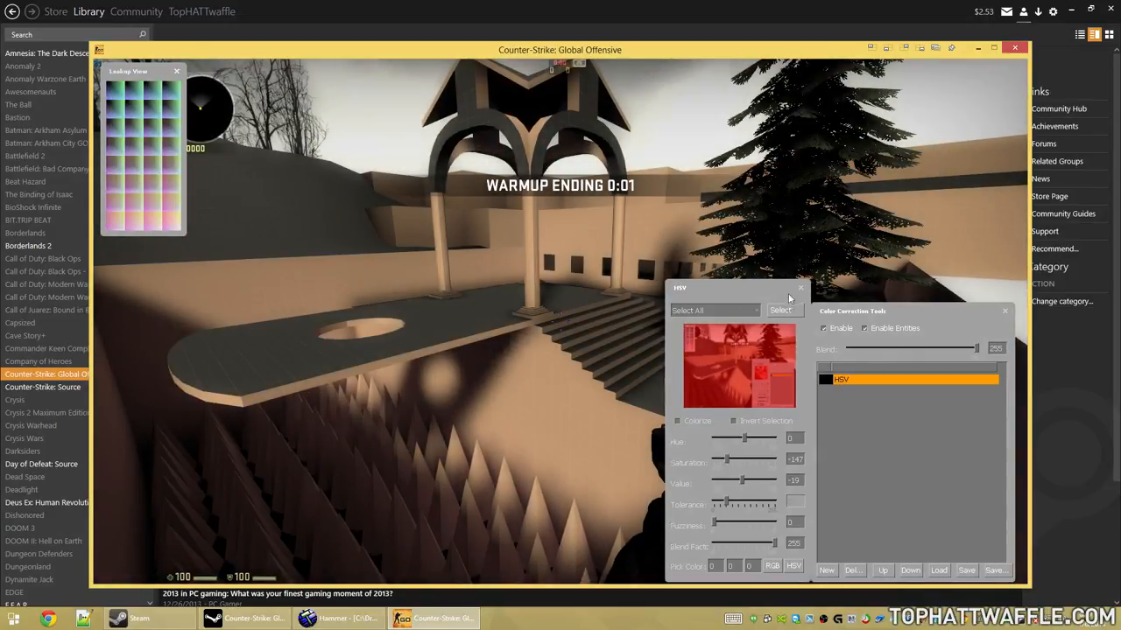
pyautogui.click(800, 287)
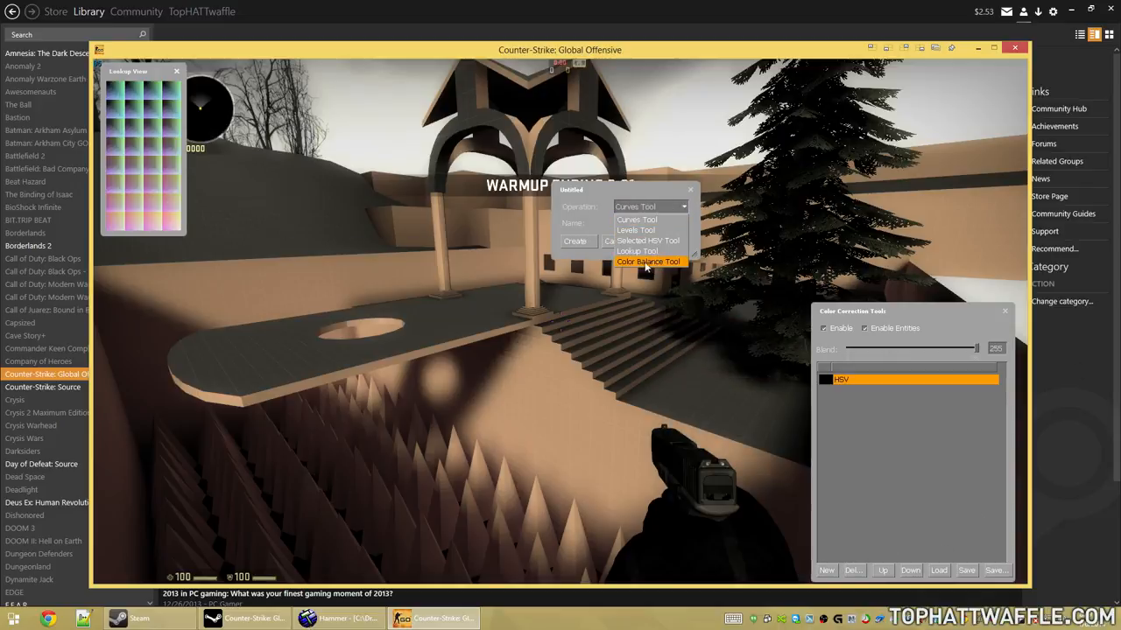
# Create the Balance color-balance layer and tint the scene toward cool purple.
pyautogui.click(648, 261)
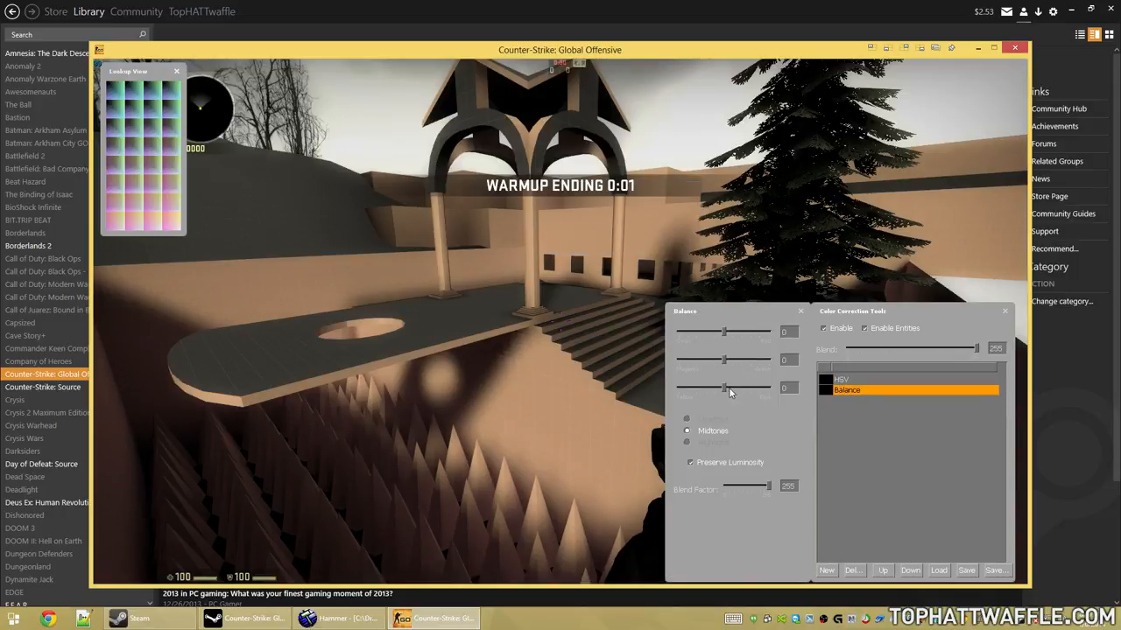
pyautogui.moveTo(725, 388); pyautogui.dragTo(744, 388)
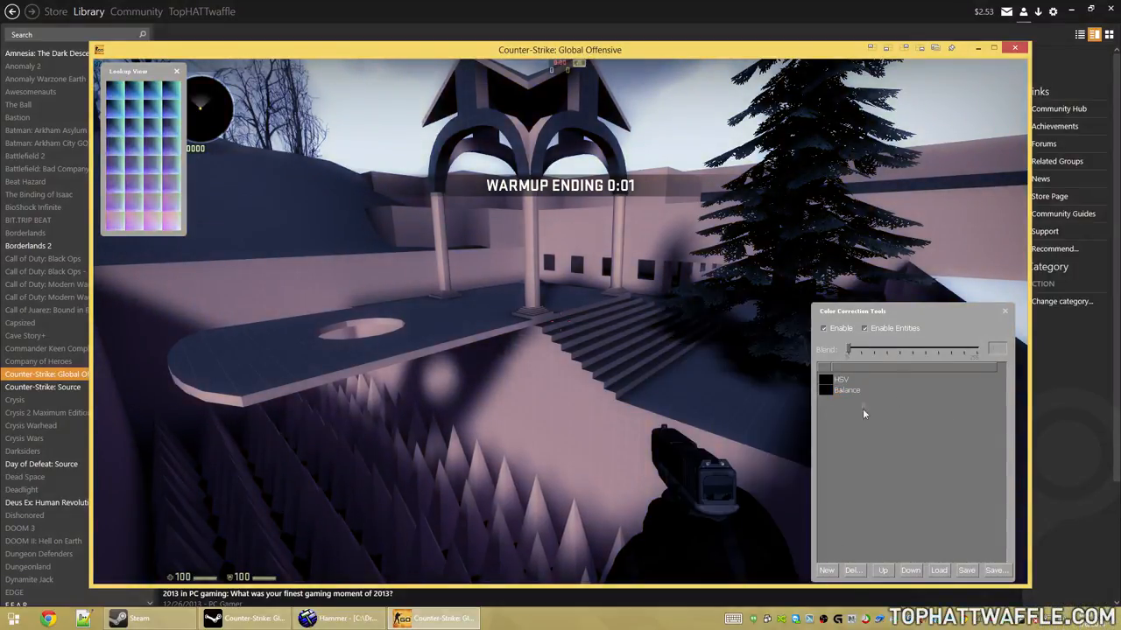
pyautogui.click(826, 570)
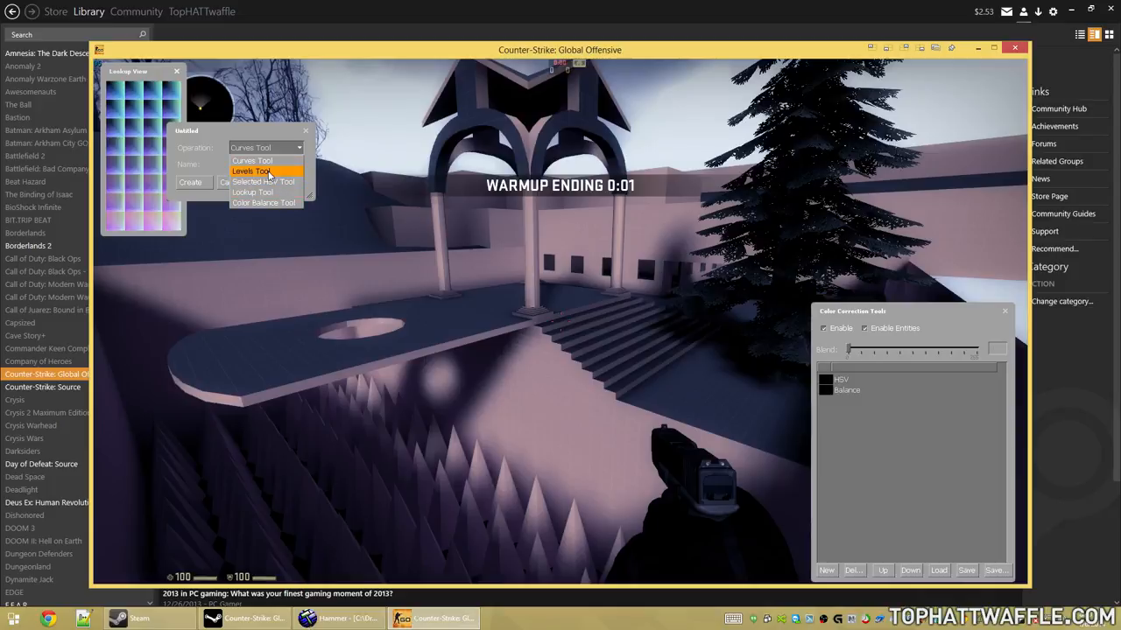
# Create the Levels layer and drag its Output Level sliders.
pyautogui.click(252, 171)
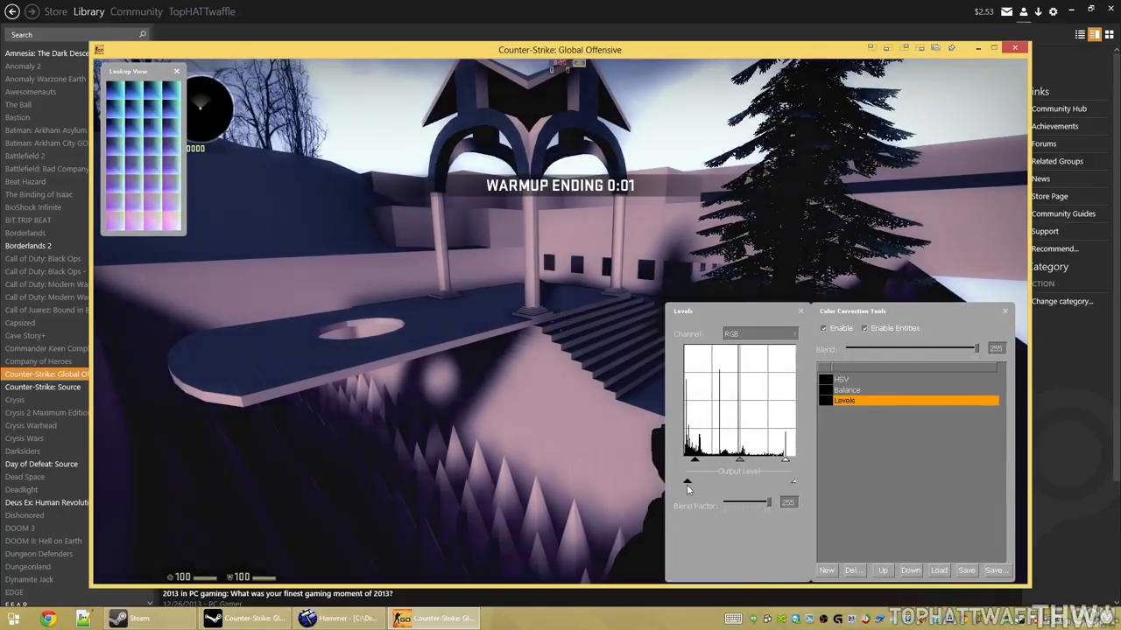
pyautogui.moveTo(687, 482); pyautogui.dragTo(786, 486)
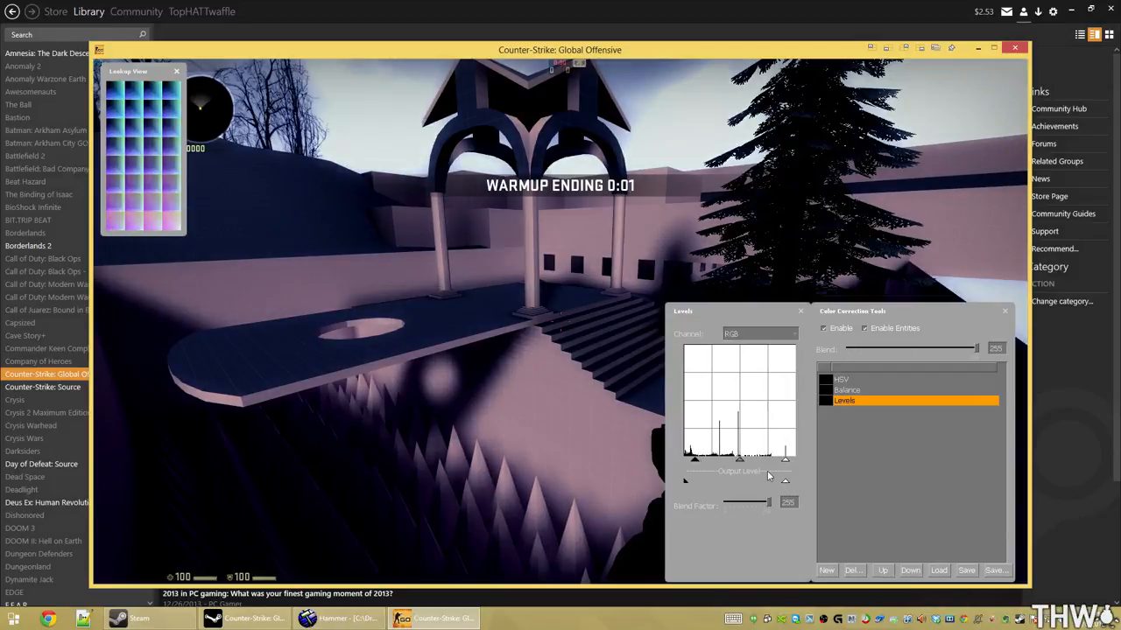
pyautogui.moveTo(778, 316)
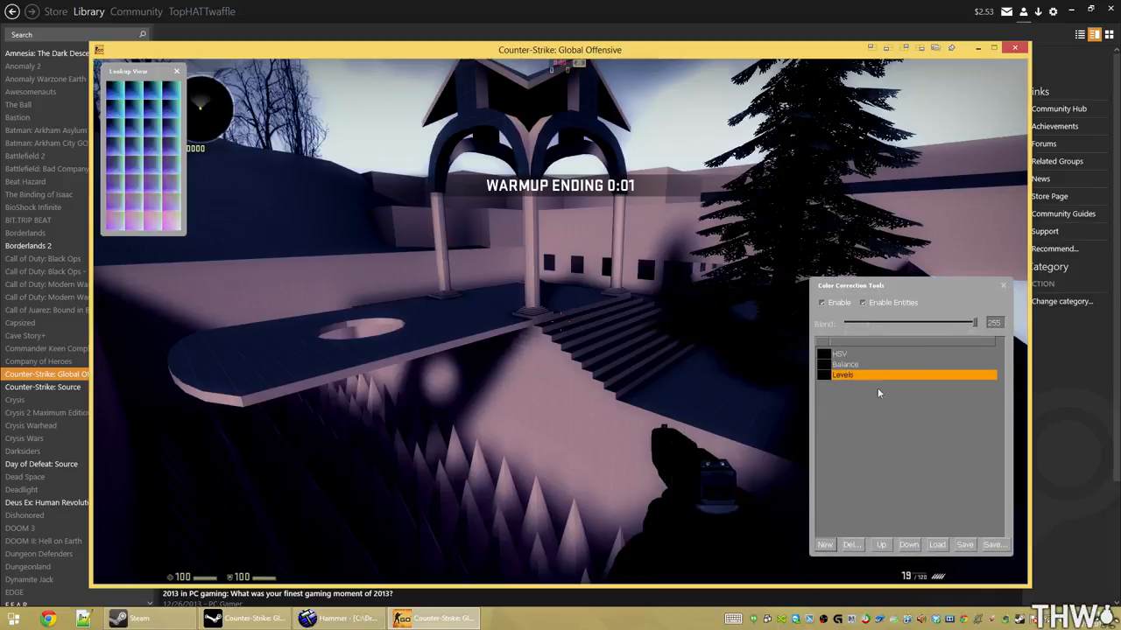
# Save the correction layers as a .vcc file named tutorial_17.
pyautogui.click(994, 544)
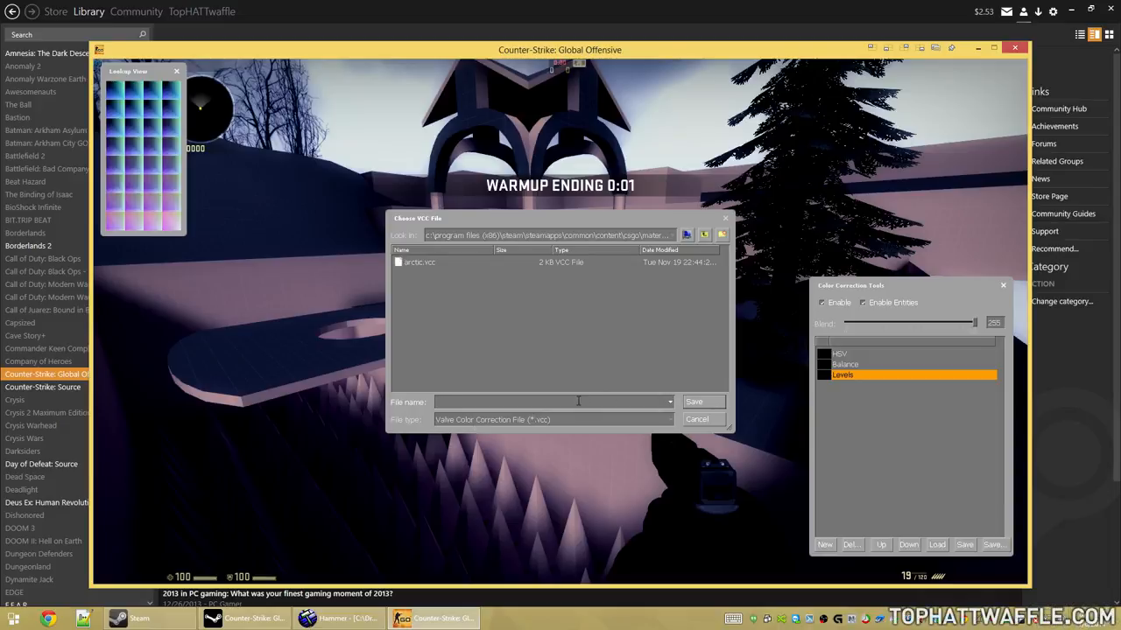
pyautogui.write('tutorial_1')
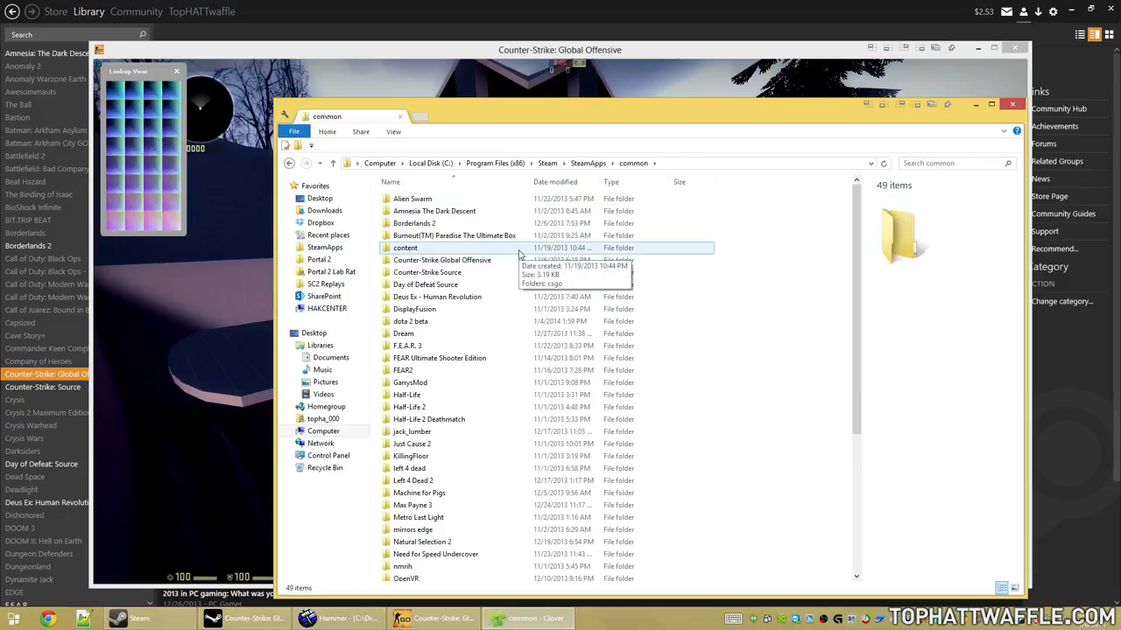
# Search Steam's common folder for *.vcc files and open the content folder.
pyautogui.click(946, 163)
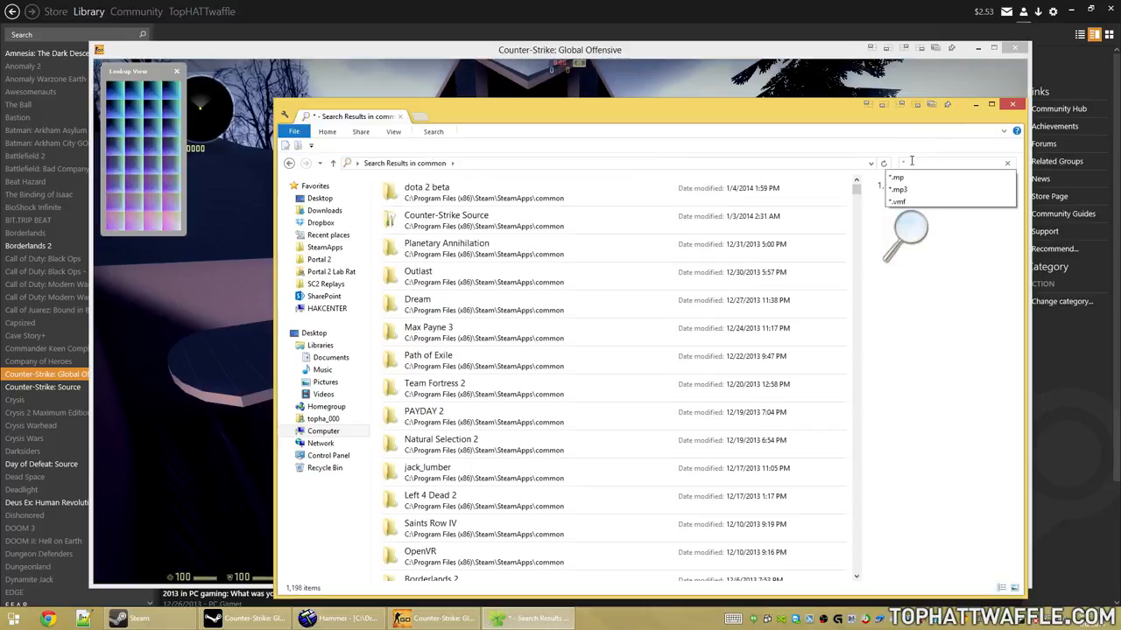
pyautogui.write('*.vcc')
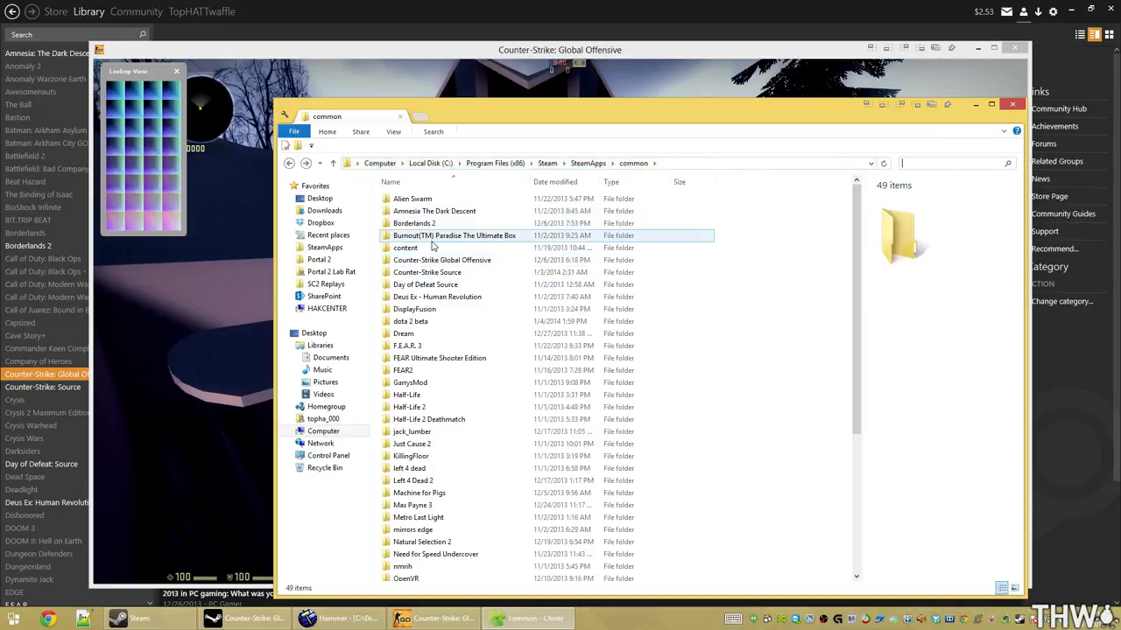
pyautogui.click(405, 248)
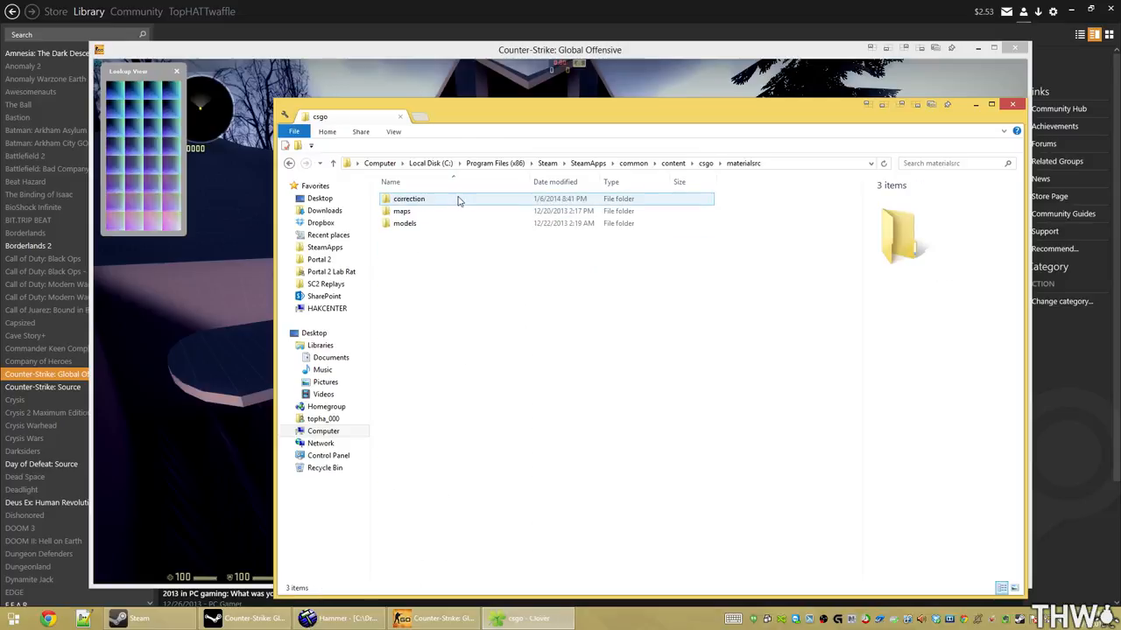
# Open the correction folder and inspect tutorial_17.vcc in a text editor.
pyautogui.doubleClick(409, 199)
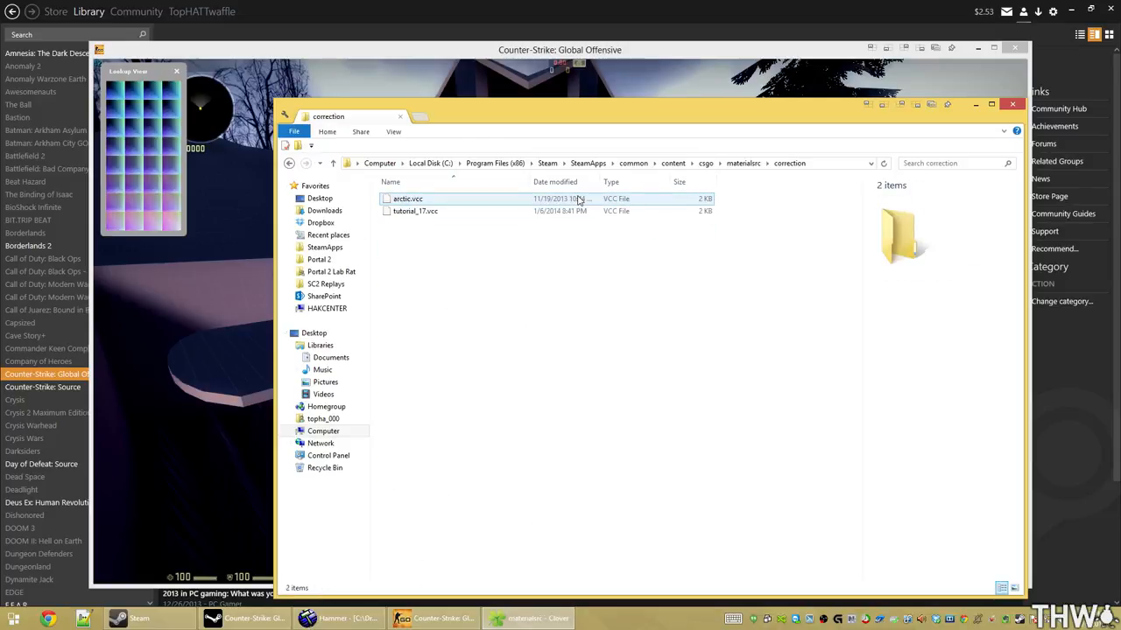
pyautogui.click(415, 211)
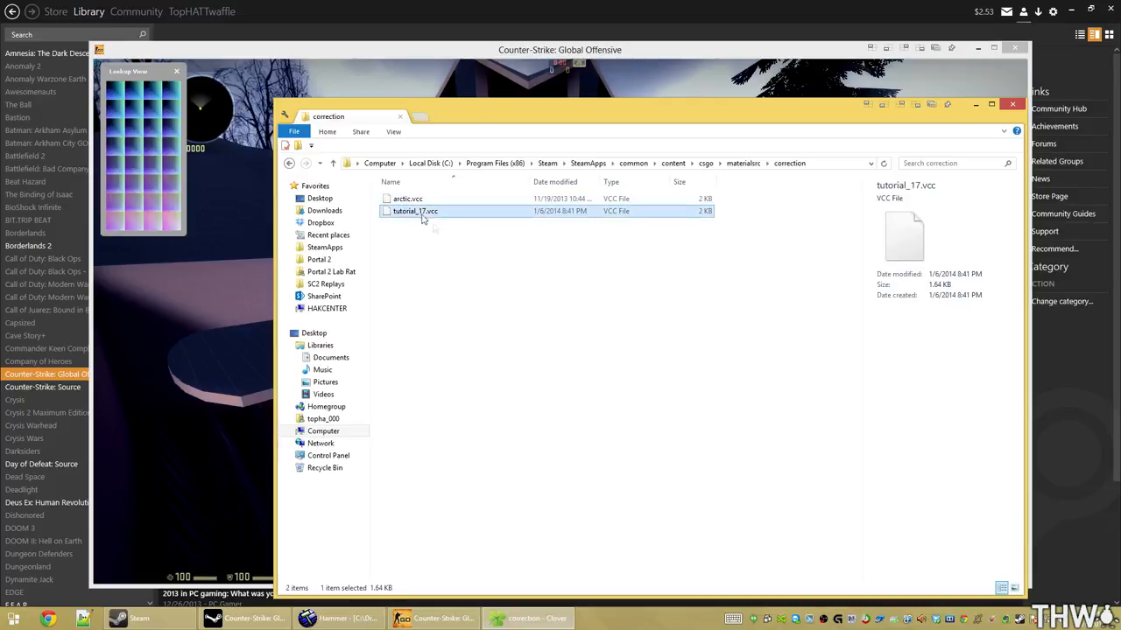
pyautogui.rightClick(415, 211)
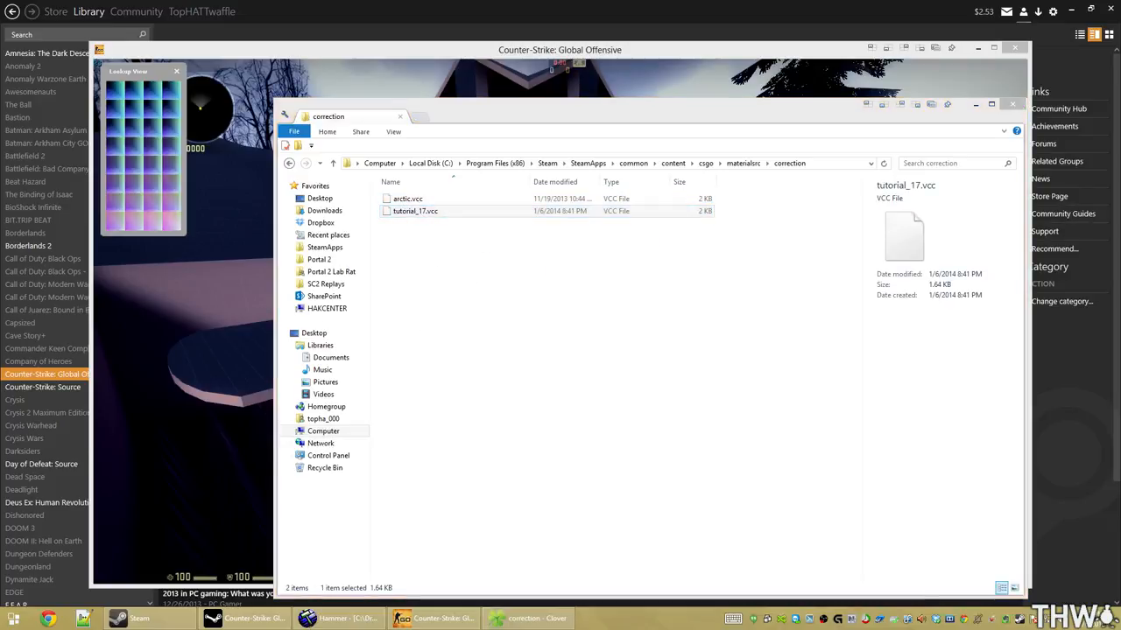
pyautogui.doubleClick(415, 211)
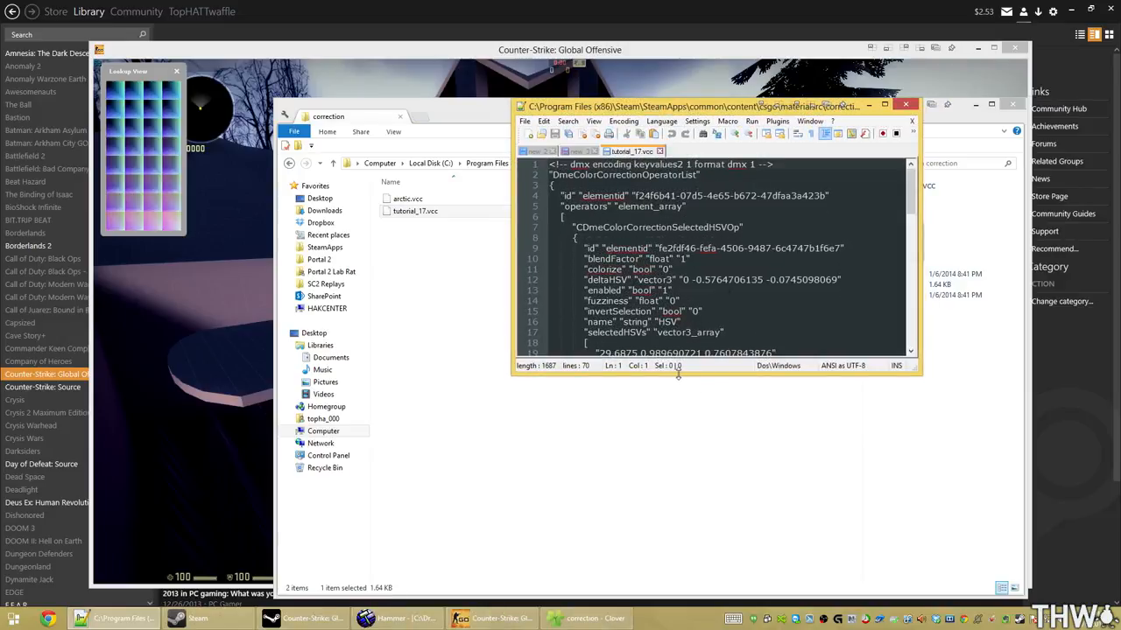
pyautogui.scroll(-3)
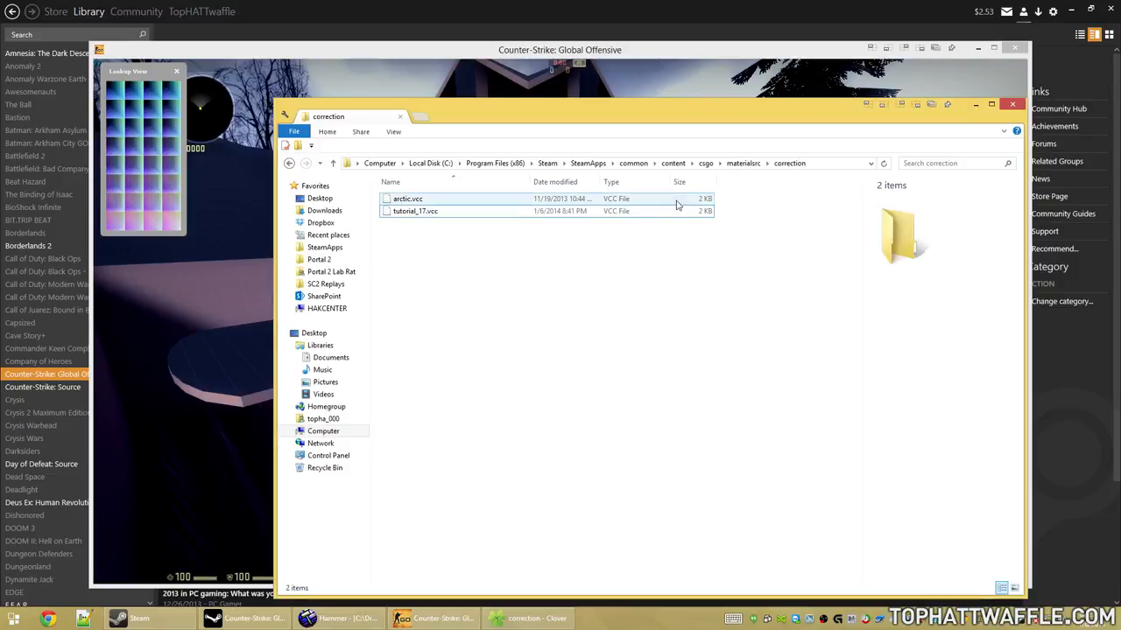
# Navigate from SteamApps to Counter-Strike Global Offensive\csgo\materials\correction.
pyautogui.click(588, 162)
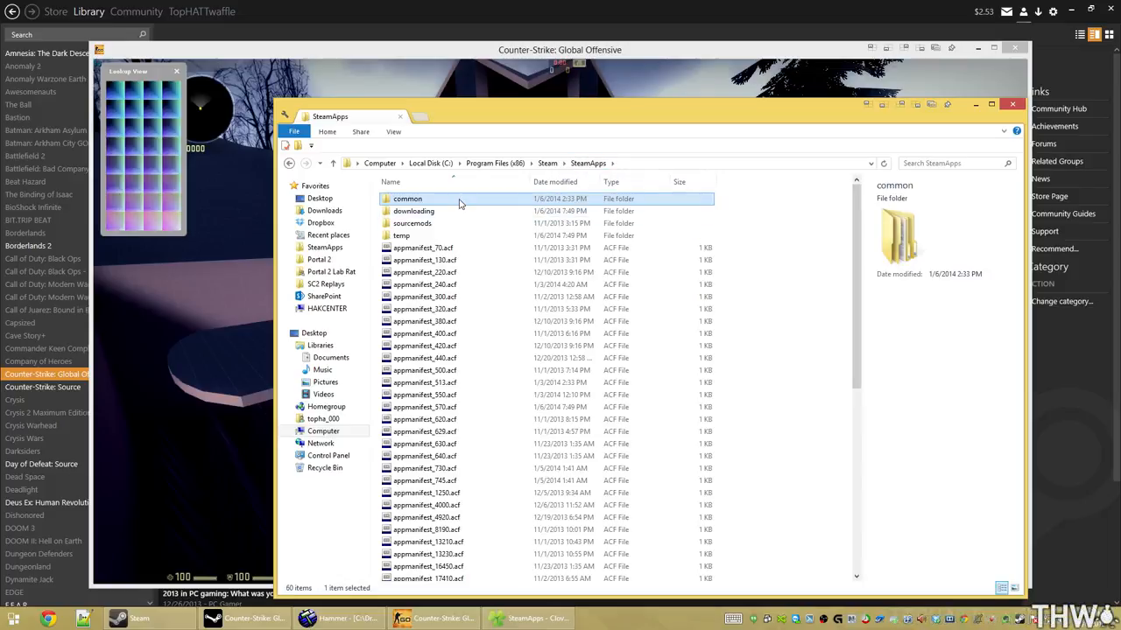
pyautogui.doubleClick(407, 199)
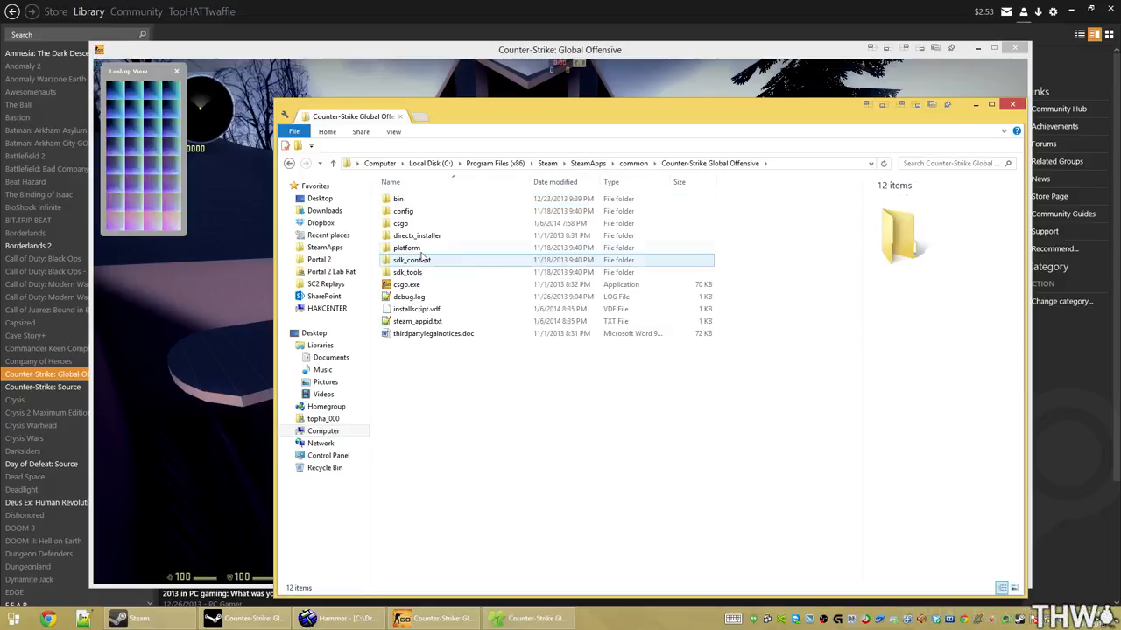
pyautogui.doubleClick(401, 222)
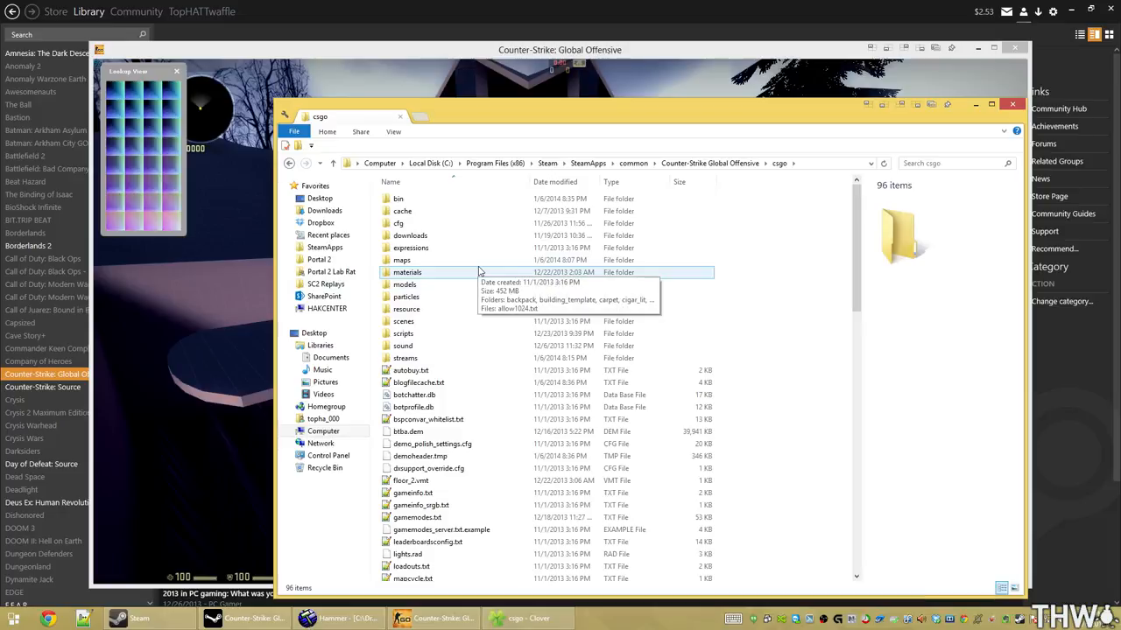
pyautogui.doubleClick(406, 273)
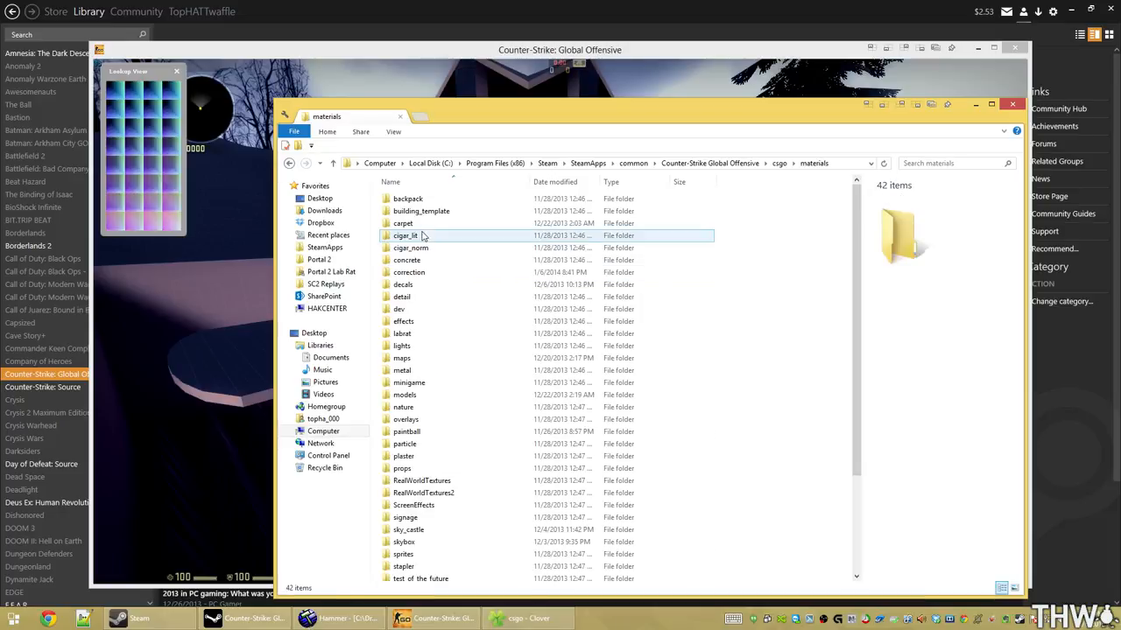
pyautogui.doubleClick(409, 272)
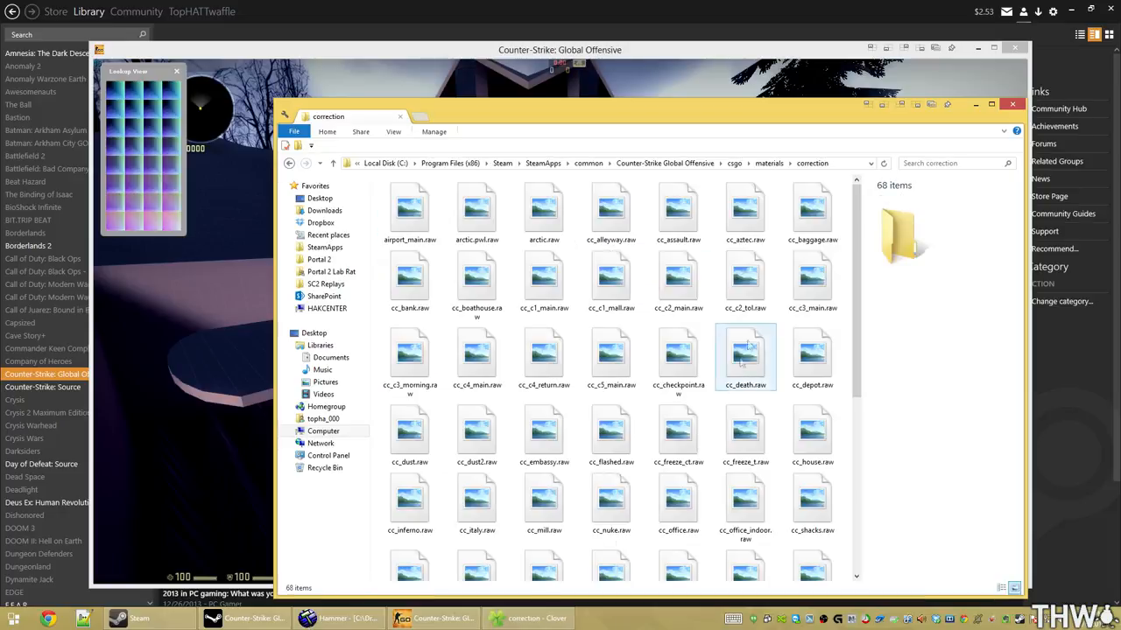
# Delete tutorial_17.pwl.raw to the Recycle Bin, keeping tutorial_17.raw.
pyautogui.click(746, 354)
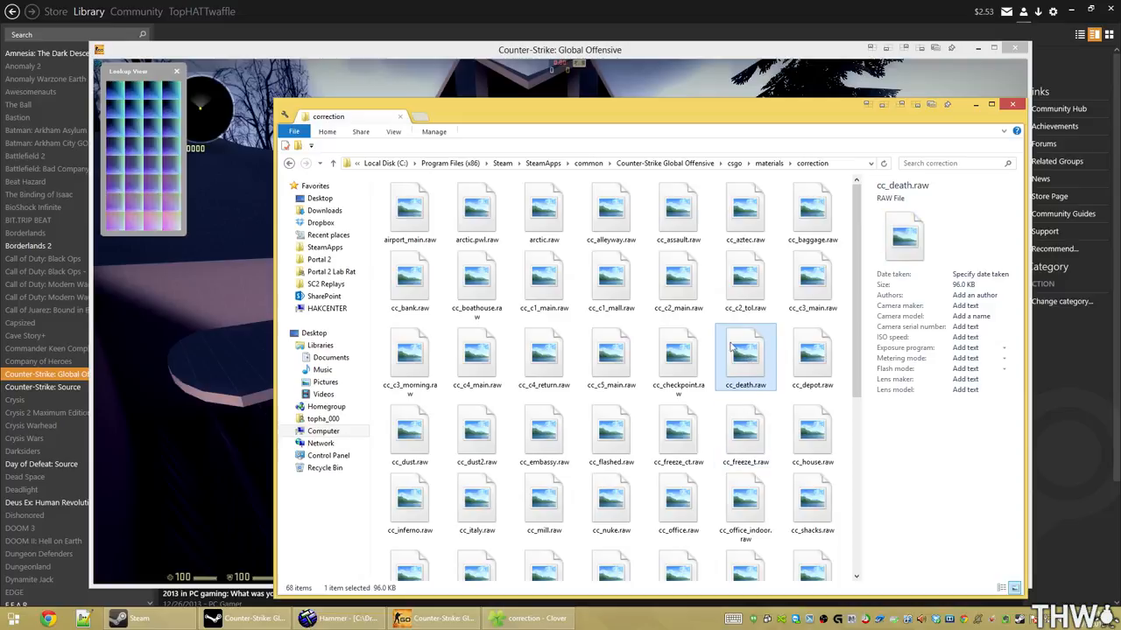
pyautogui.scroll(-3)
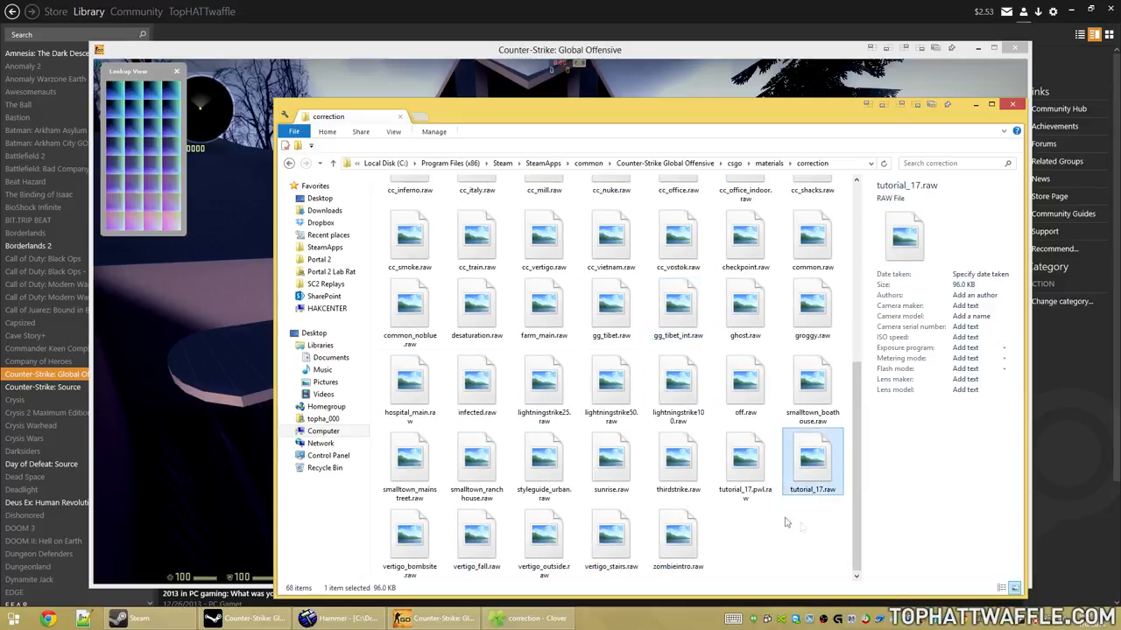
pyautogui.click(745, 460)
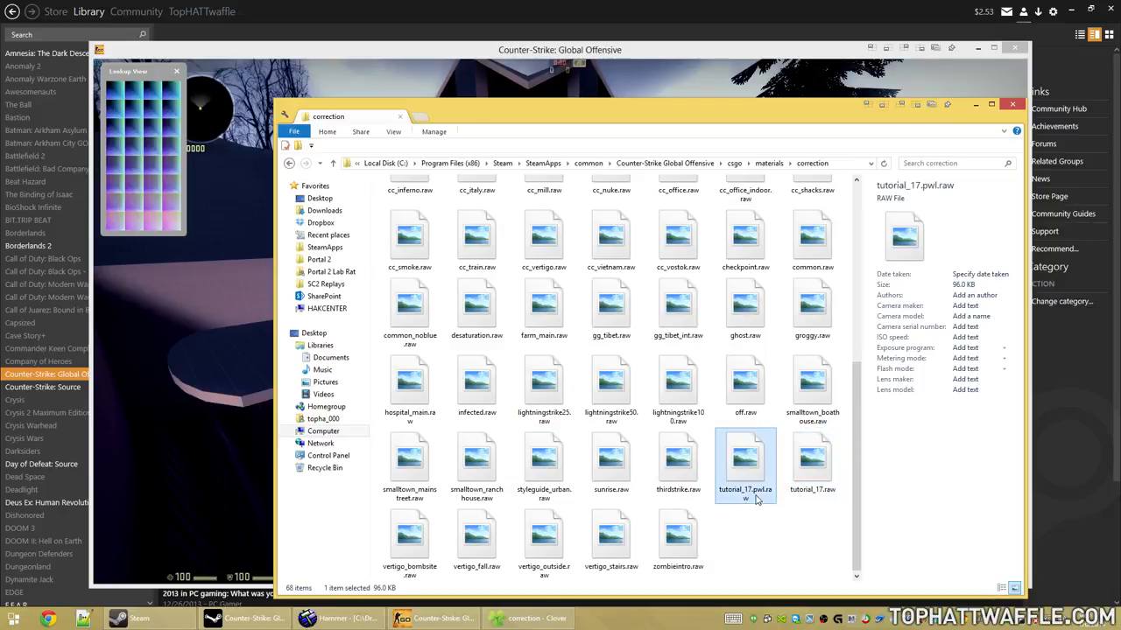
pyautogui.click(811, 459)
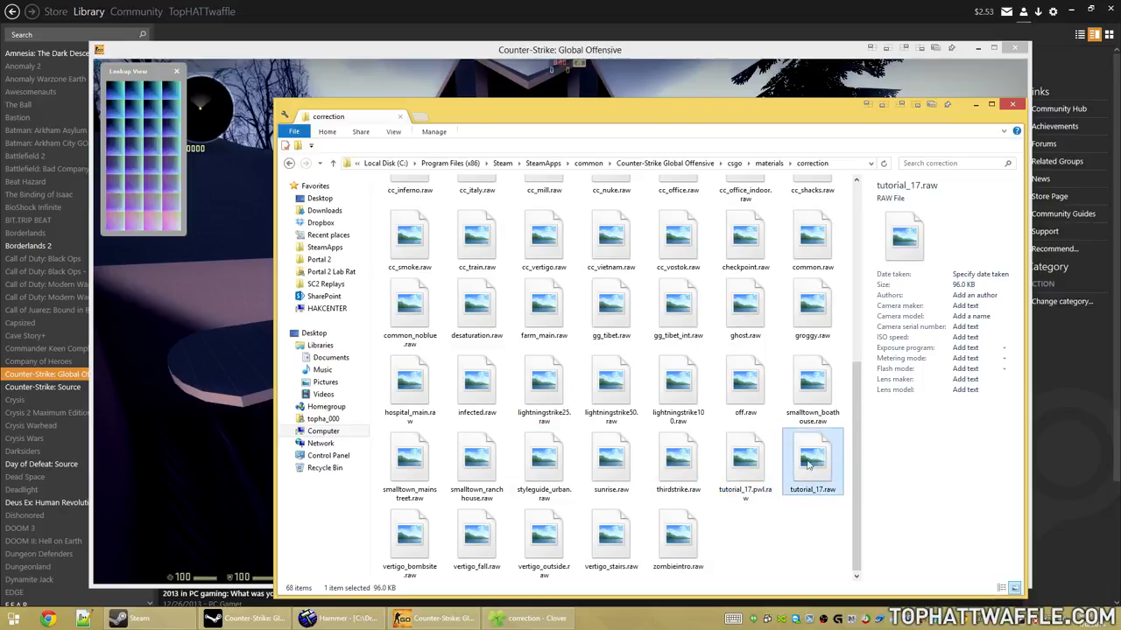
pyautogui.click(745, 457)
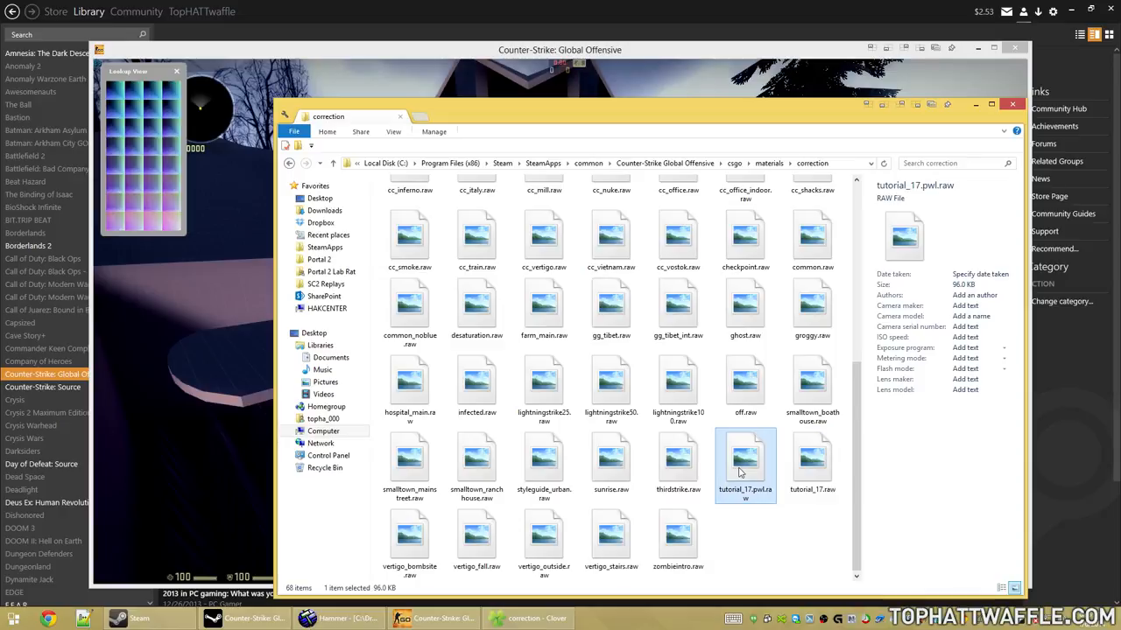
pyautogui.press('Delete')
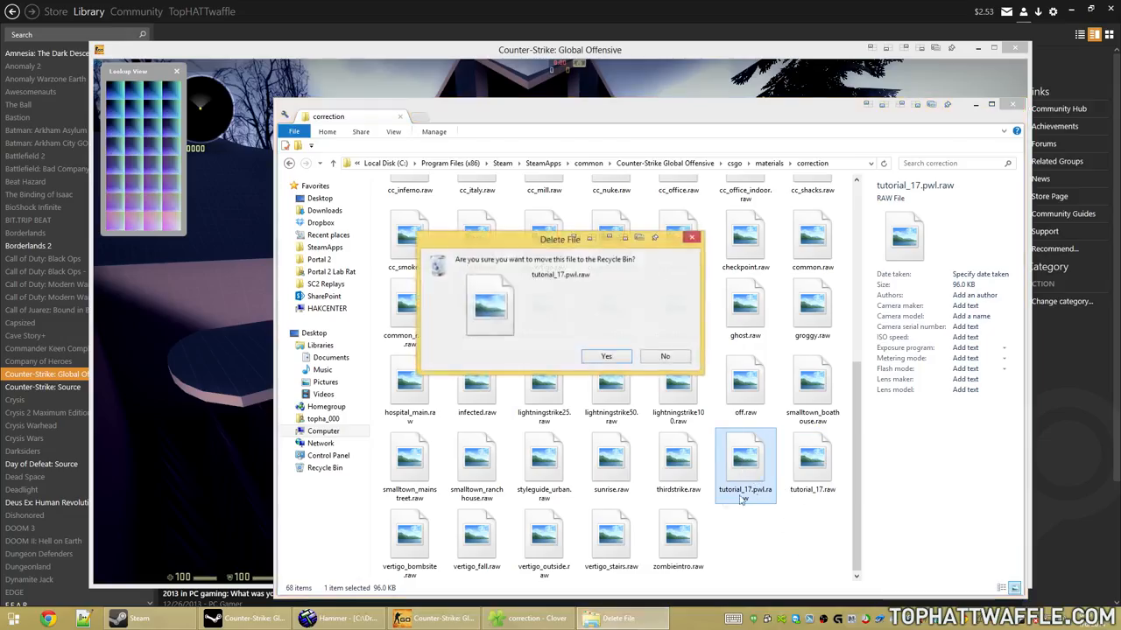
pyautogui.click(606, 357)
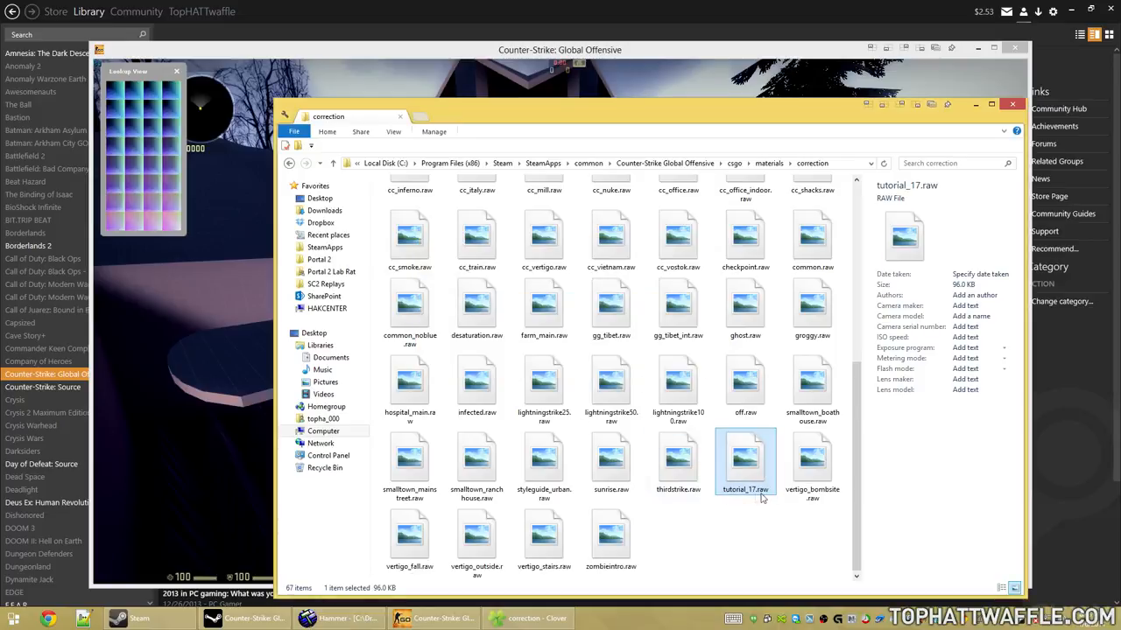
pyautogui.moveTo(755, 499)
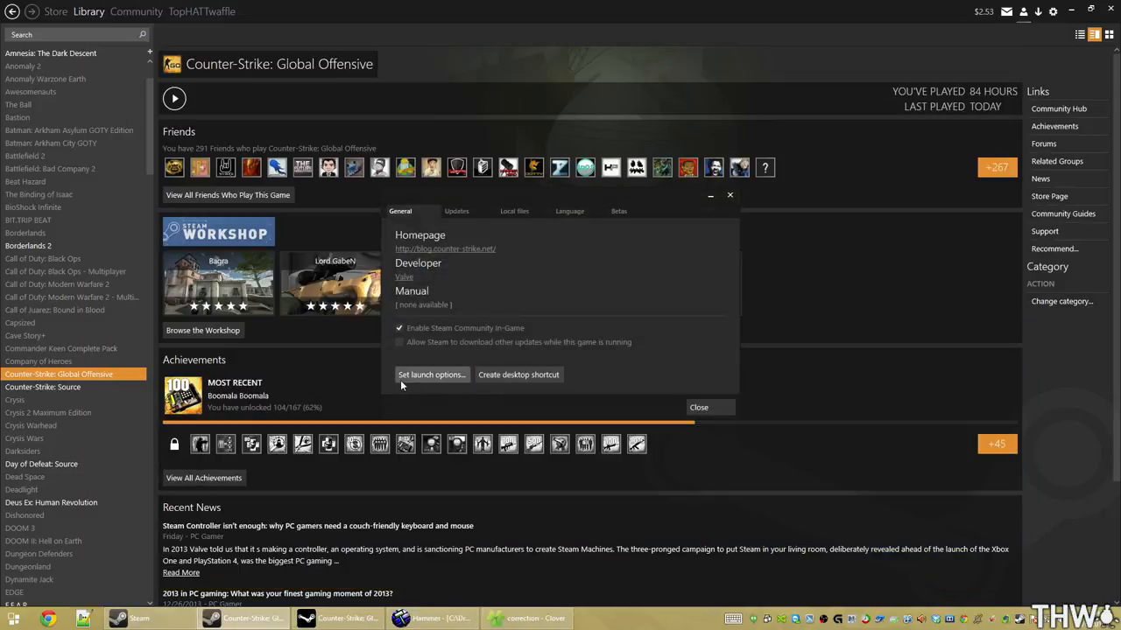
# Bring up Set launch options for Counter-Strike: Global Offensive.
pyautogui.click(698, 408)
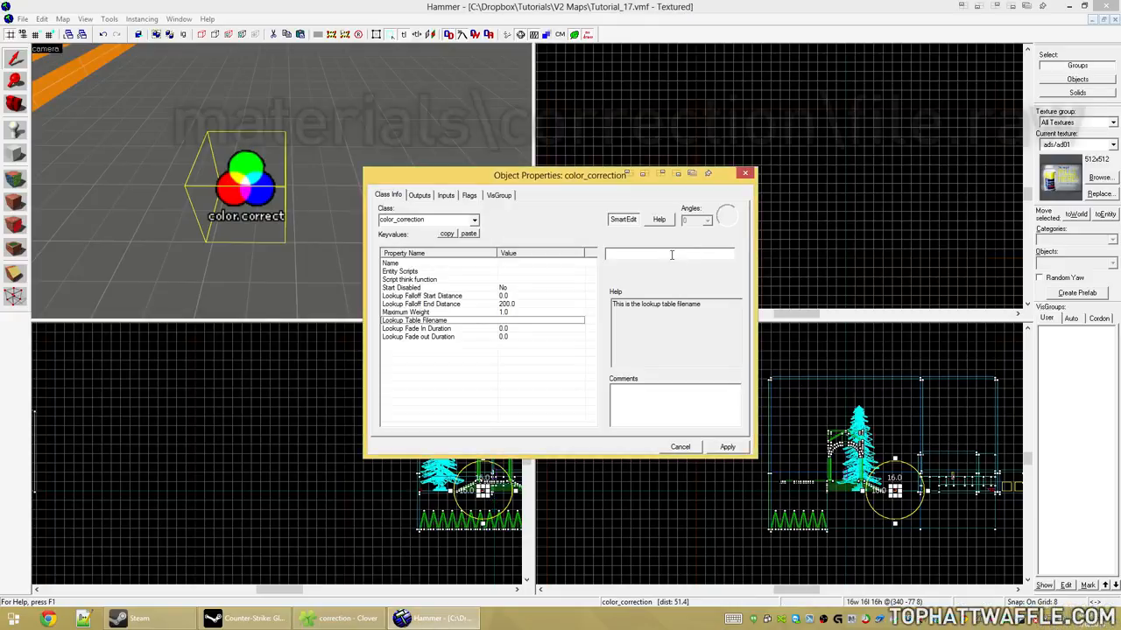
# Enter materials/correction/tutorial.raw as the color_correction Lookup Table Filename.
pyautogui.write('materials')
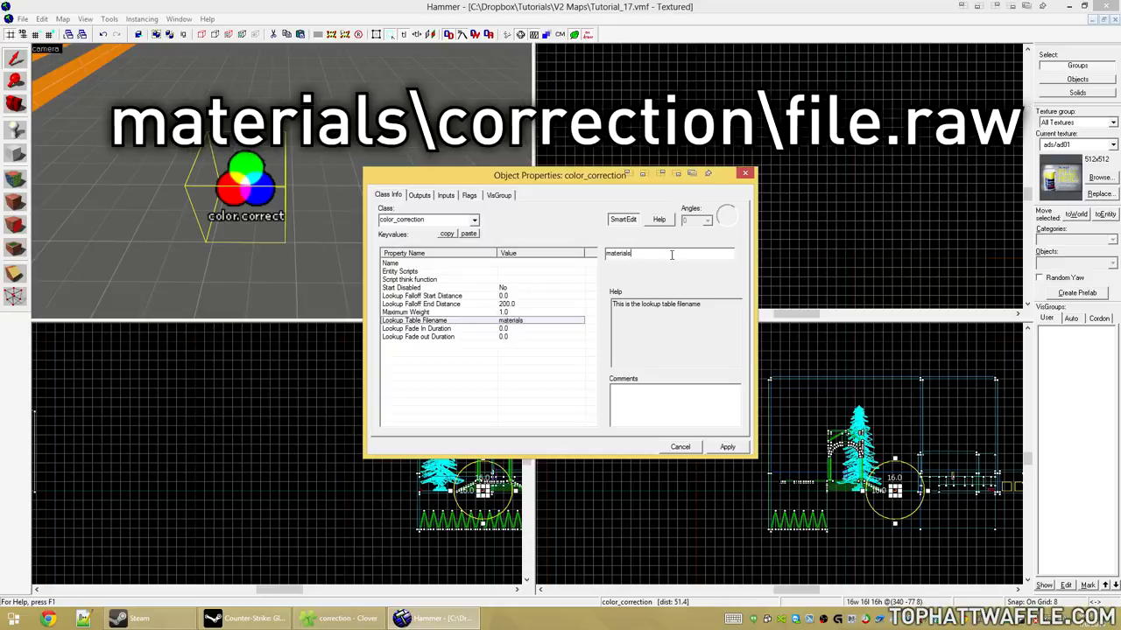
pyautogui.write('/correction/')
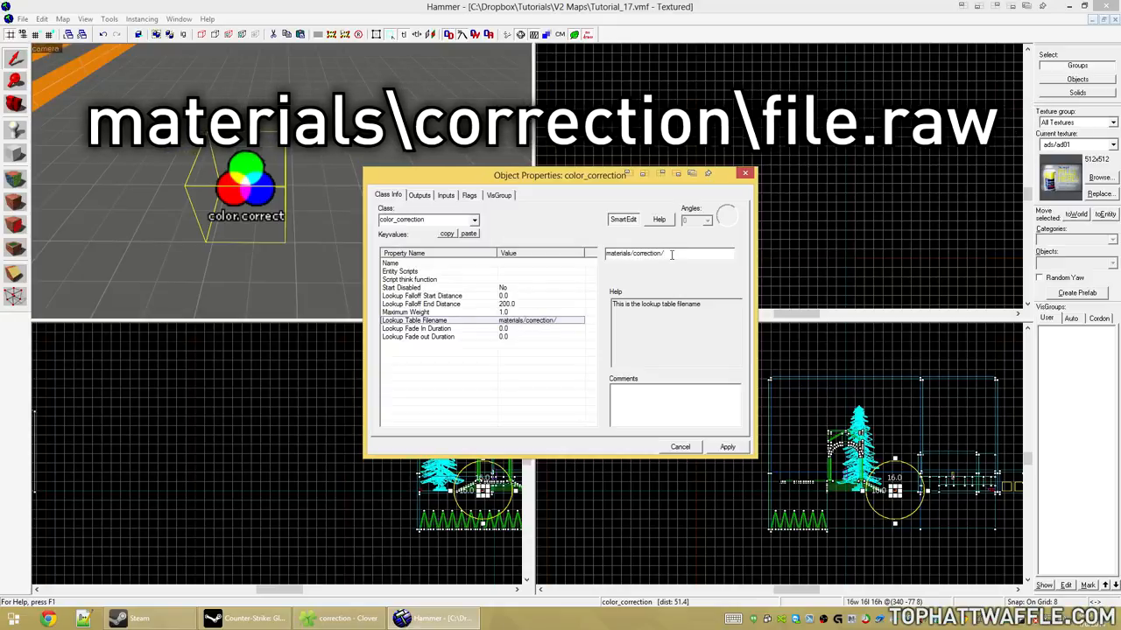
pyautogui.write('tutorial.raw')
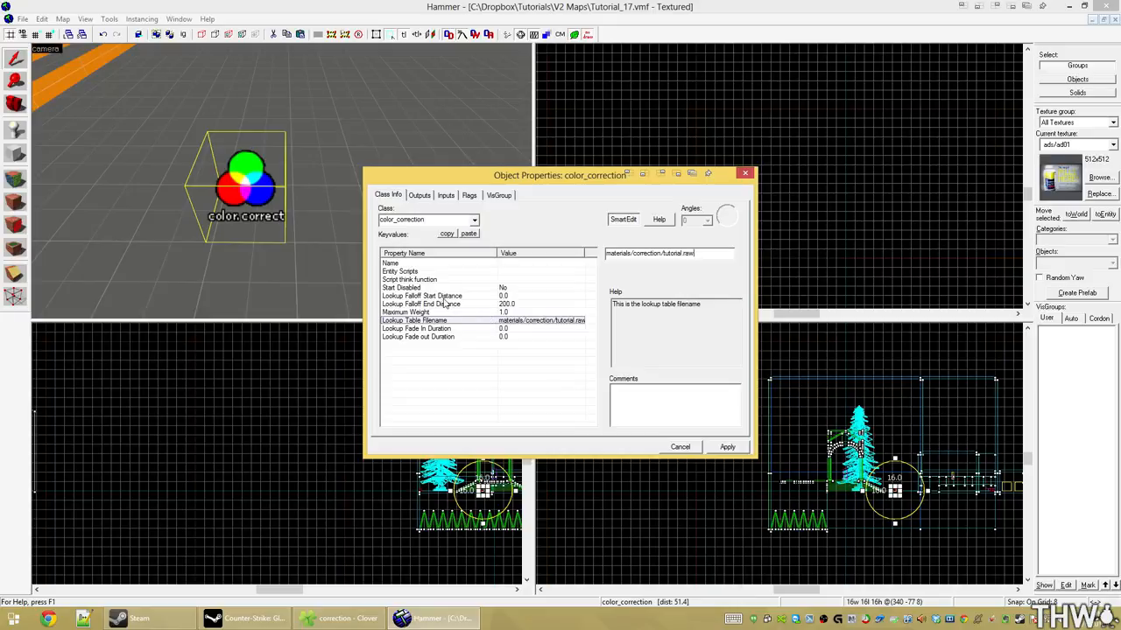
pyautogui.click(421, 295)
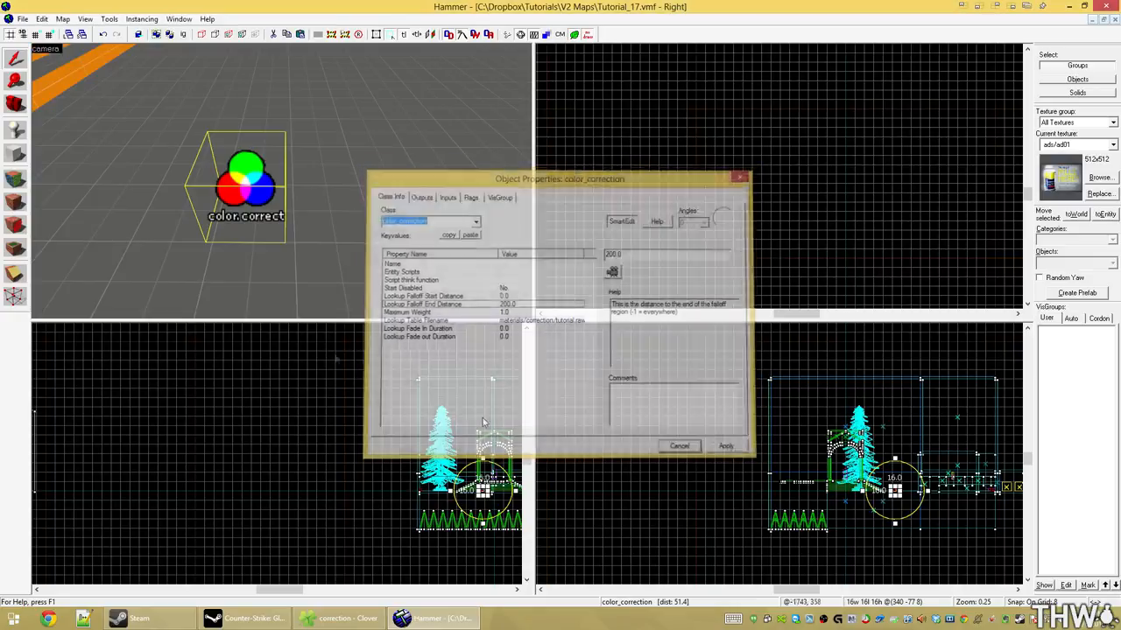
# Apply the lookup table setting, then compile and run the map with Go!
pyautogui.click(678, 445)
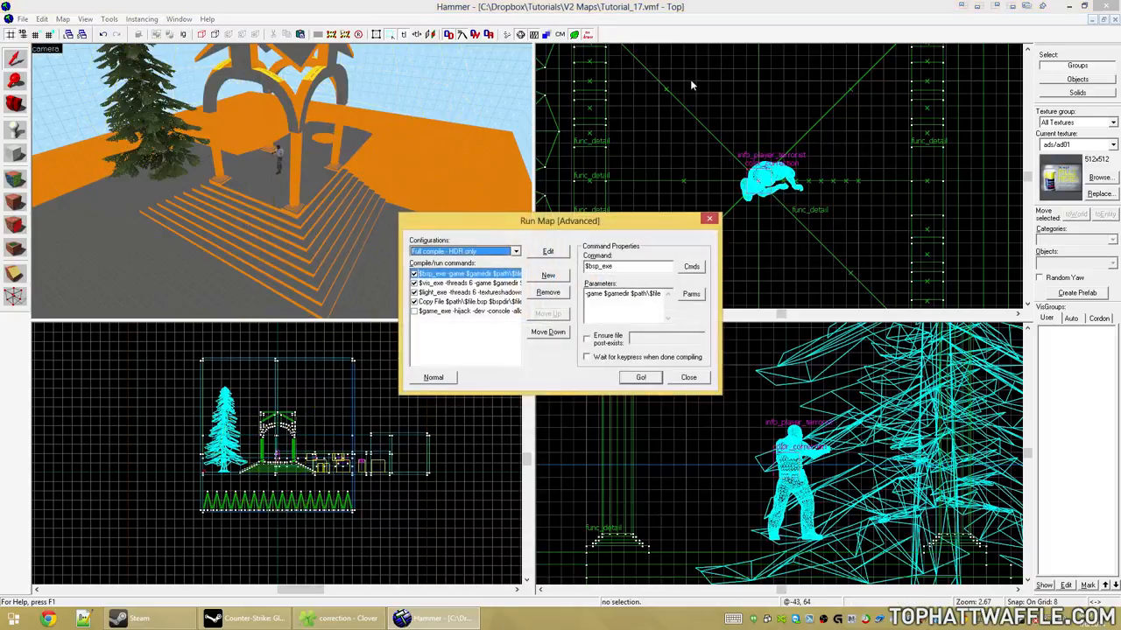
pyautogui.click(640, 377)
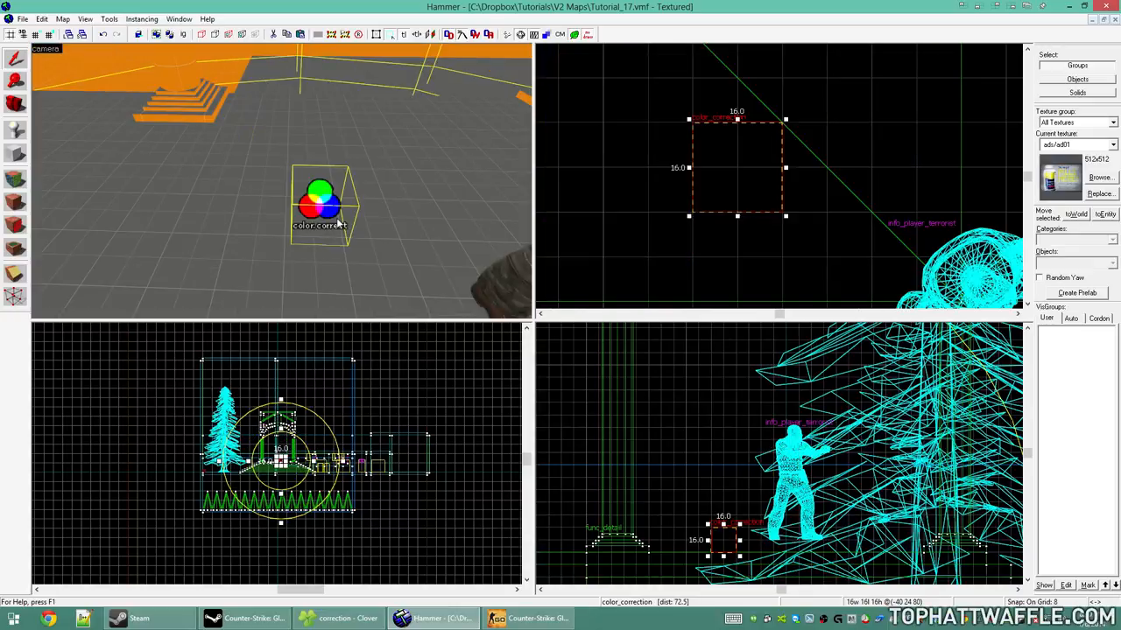
# Open the color_correction entity and set its falloff end distance to -1.
pyautogui.doubleClick(320, 205)
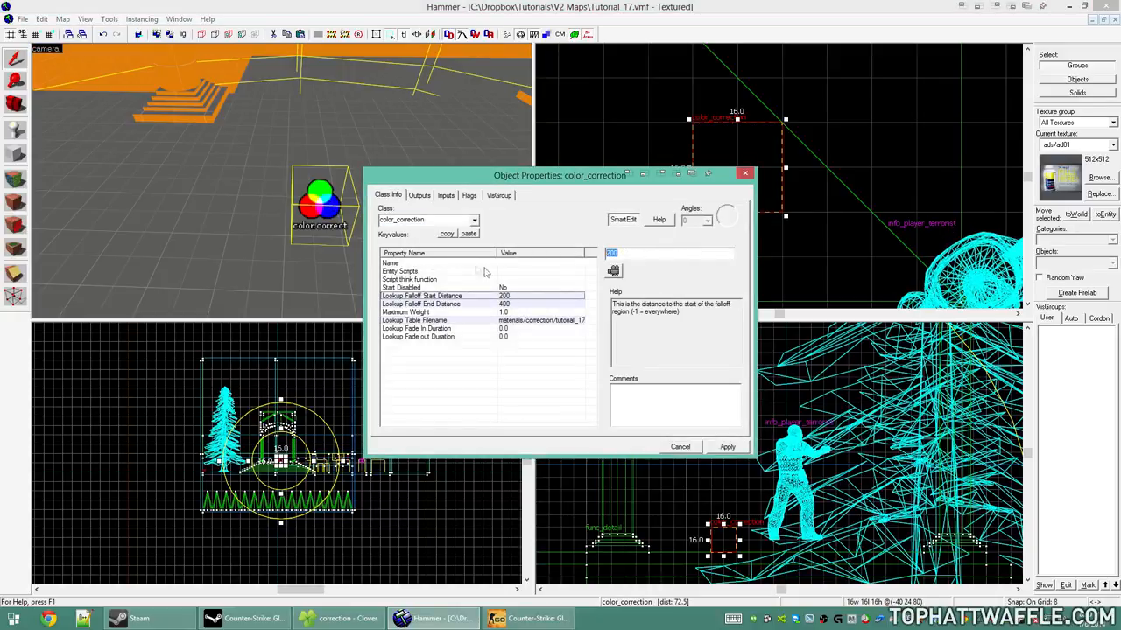
pyautogui.click(421, 303)
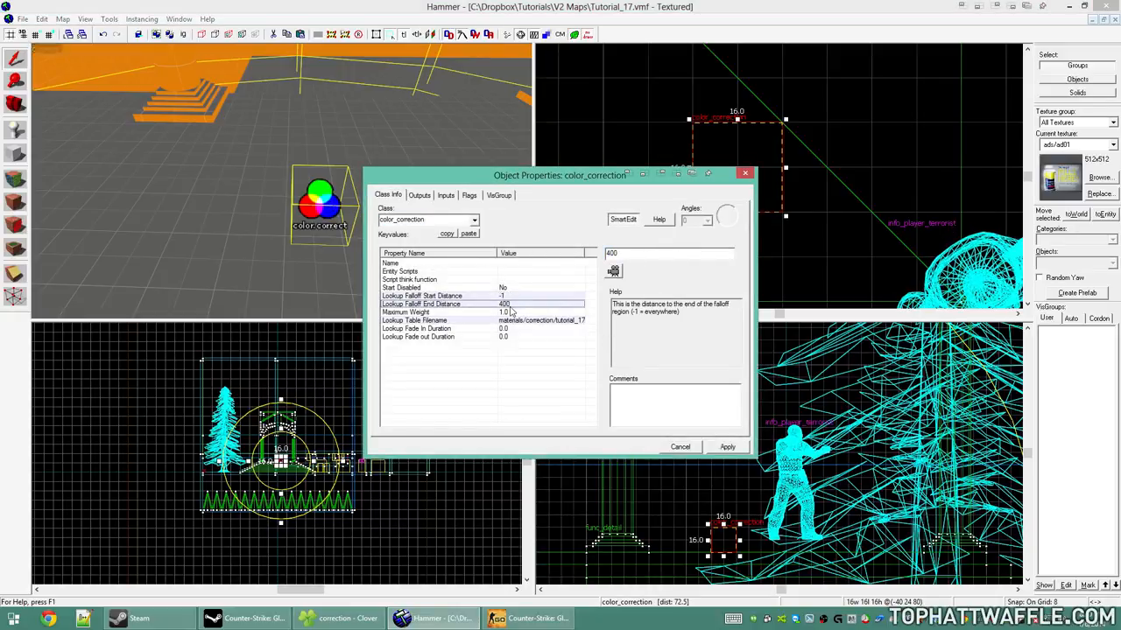
pyautogui.write('-1')
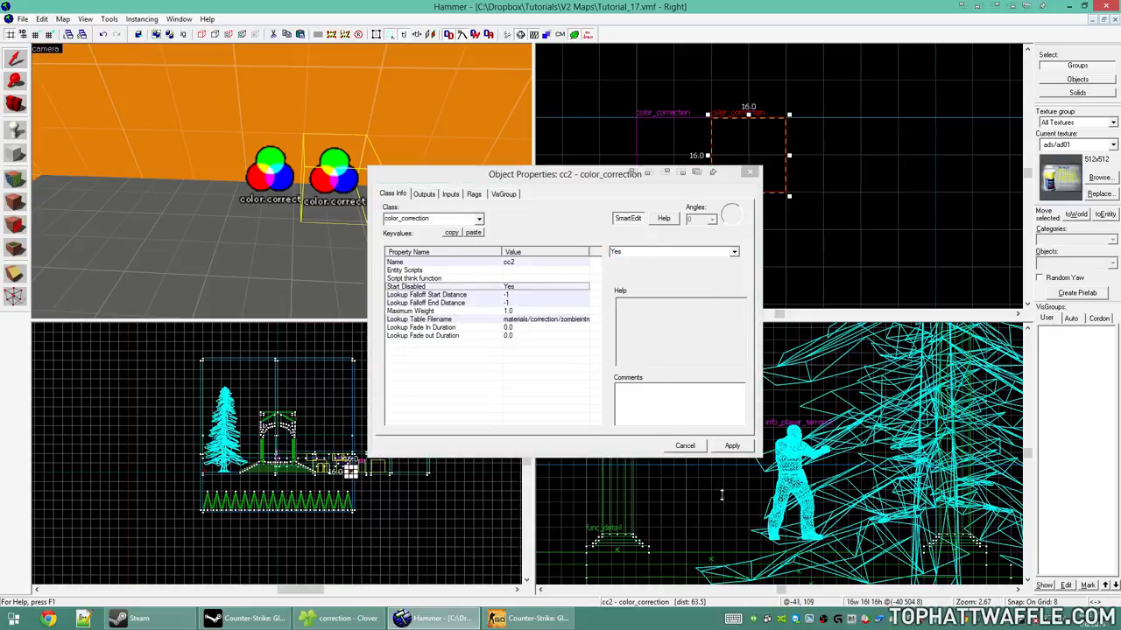
# Set cc2's Start Disabled to Yes.
pyautogui.click(684, 445)
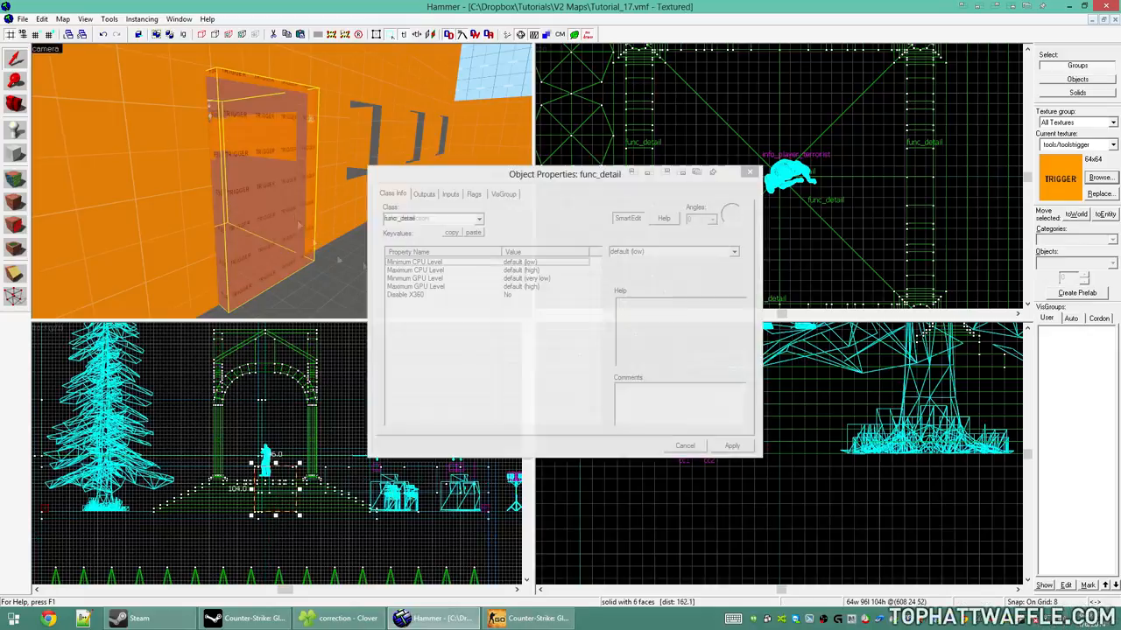
# On the trigger's Outputs tab, add an output targeting cc1 and start another.
pyautogui.click(423, 194)
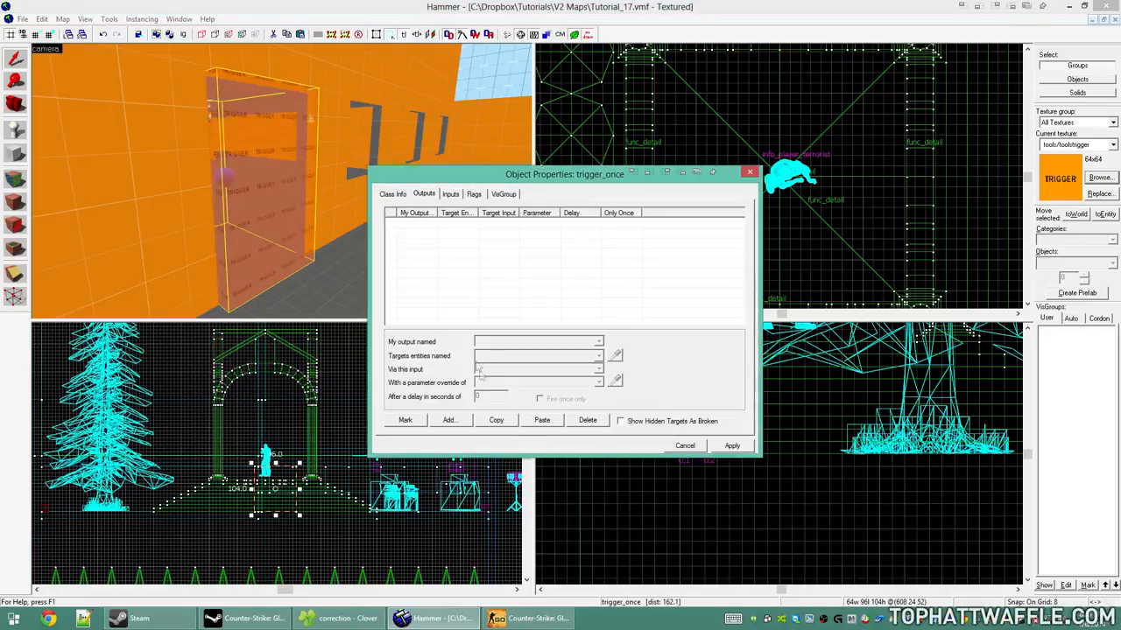
pyautogui.click(449, 420)
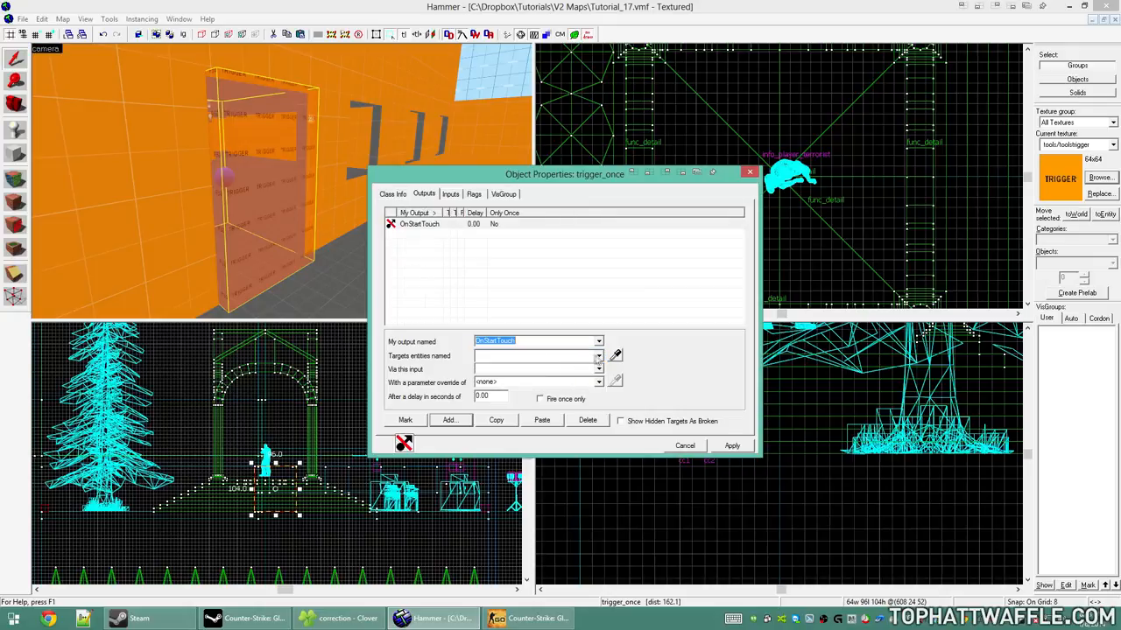
pyautogui.write('cc1')
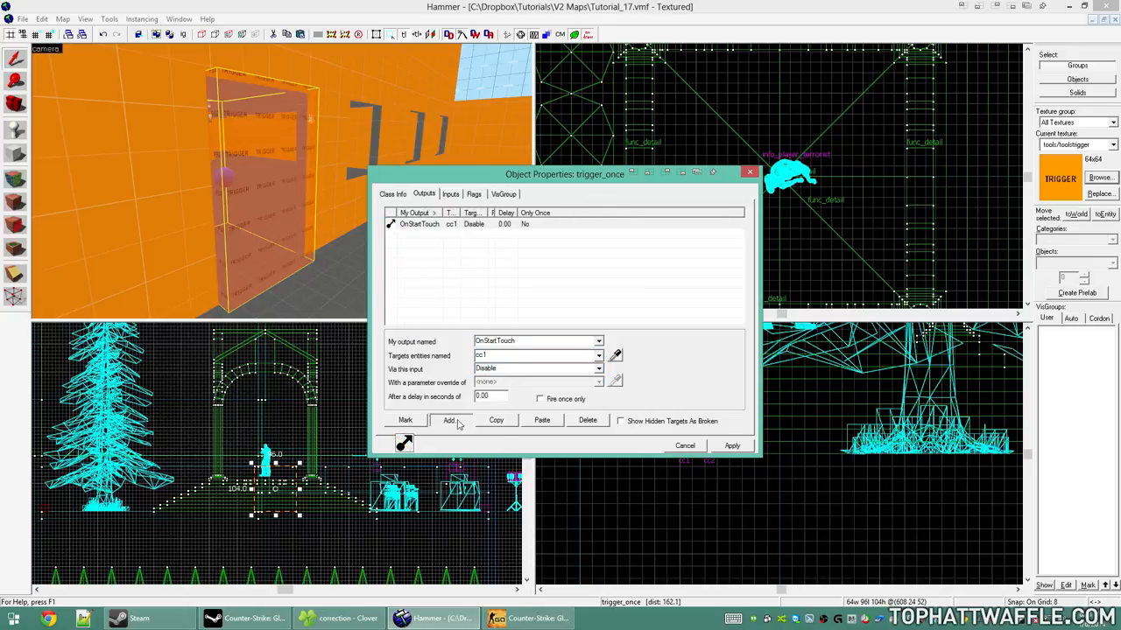
pyautogui.click(449, 420)
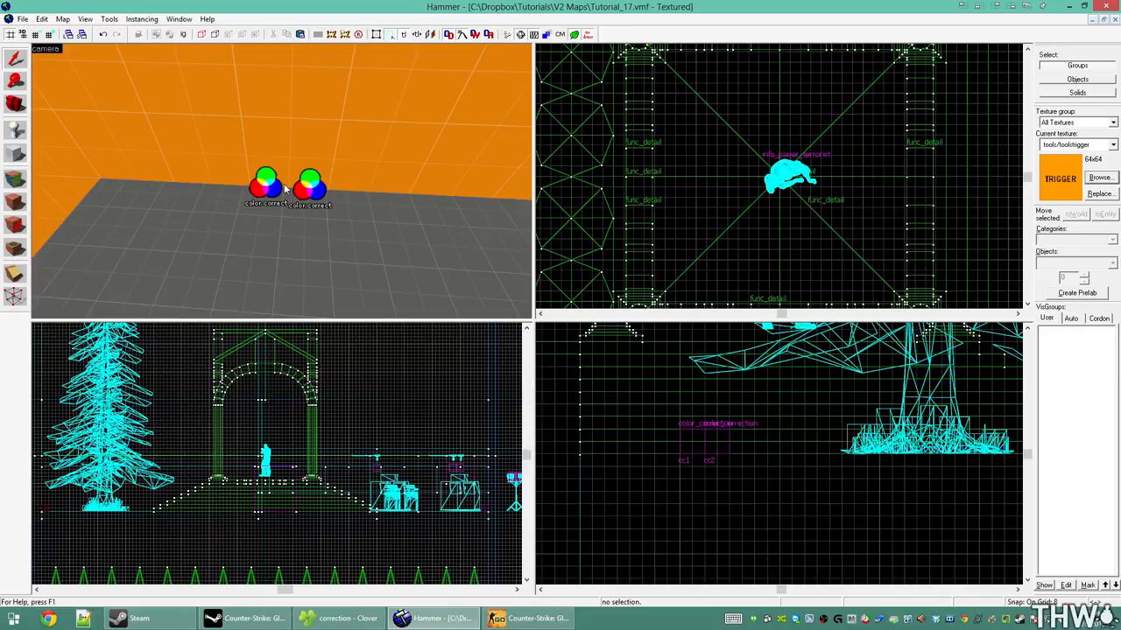
# Check cc1's fade-in duration, then compile and launch the map in game.
pyautogui.doubleClick(265, 182)
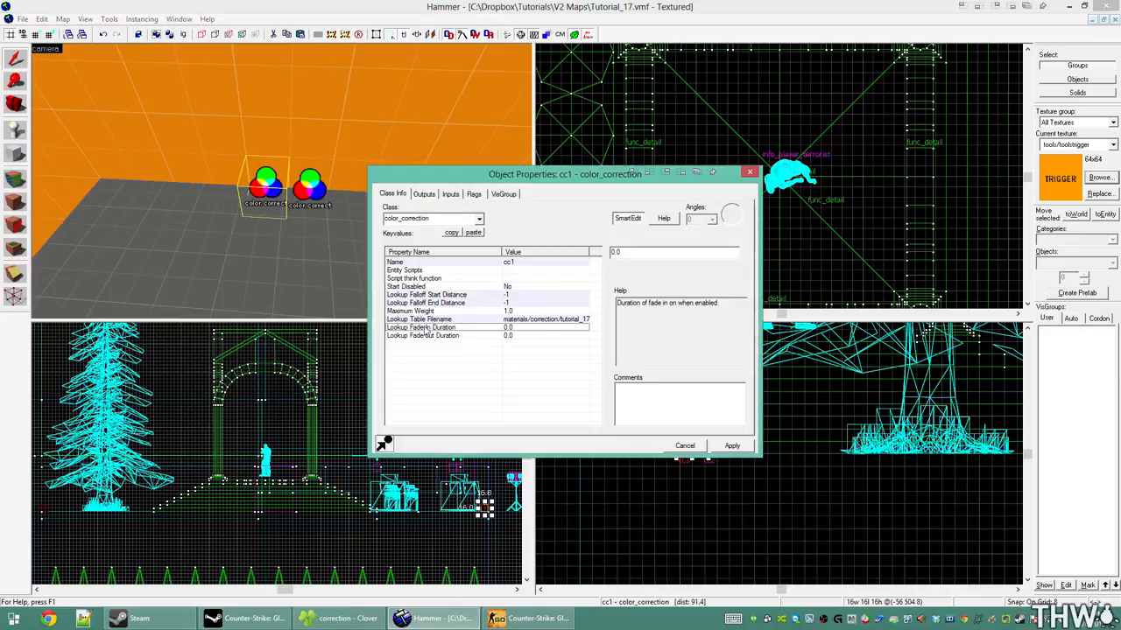
pyautogui.click(423, 327)
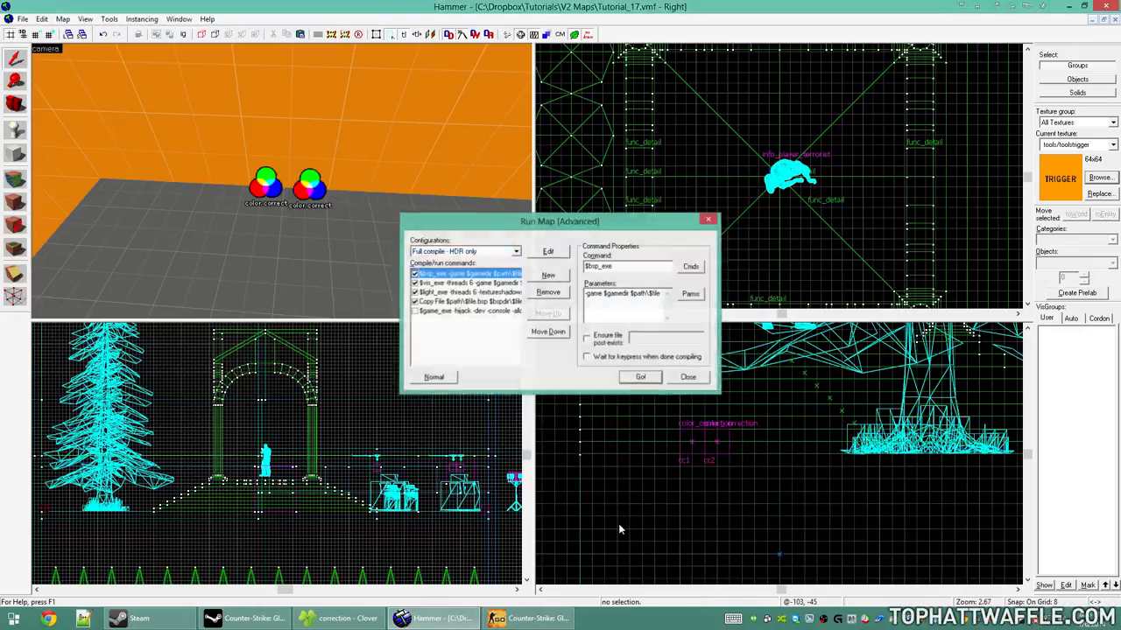
pyautogui.click(640, 377)
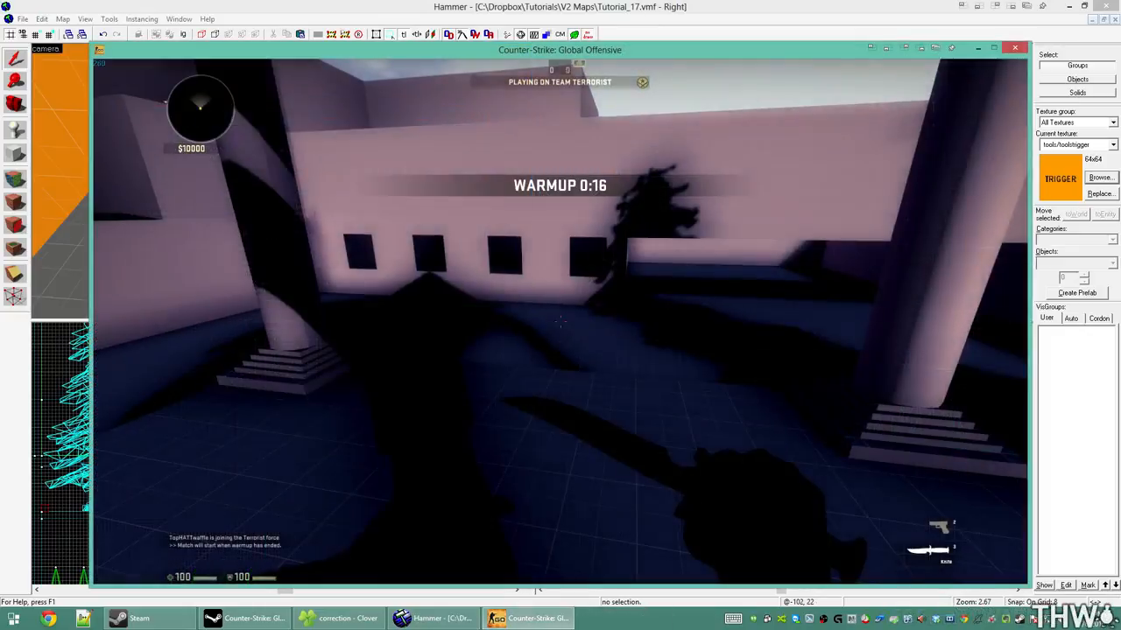